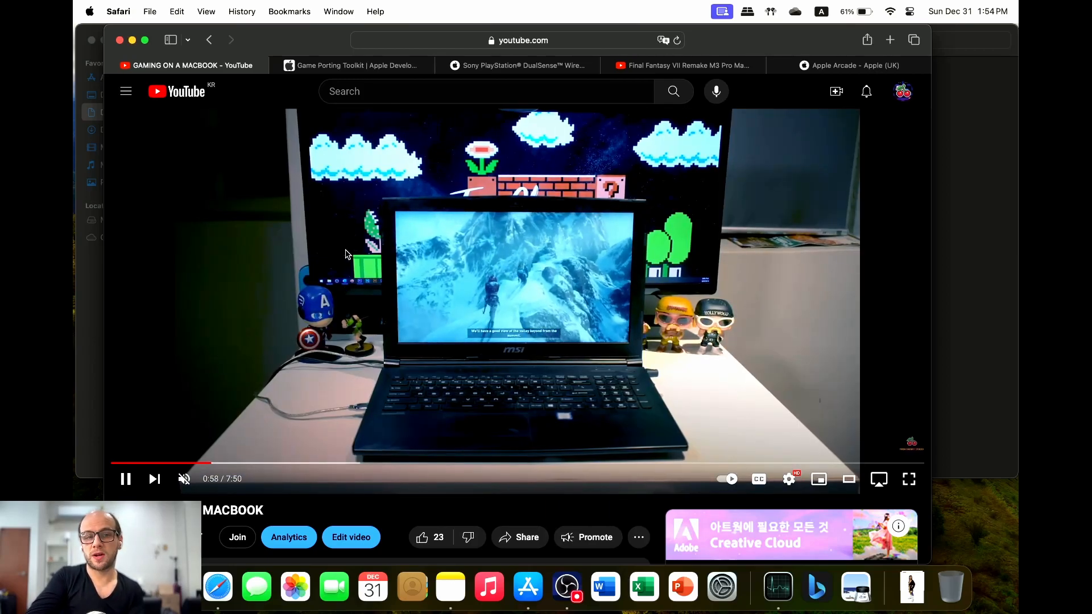
- Pass through the Game Porting Toolkit tab to the Final Fantasy VII Remake M3 Pro video
{"action": "left_click", "coordinate": [354, 66]}
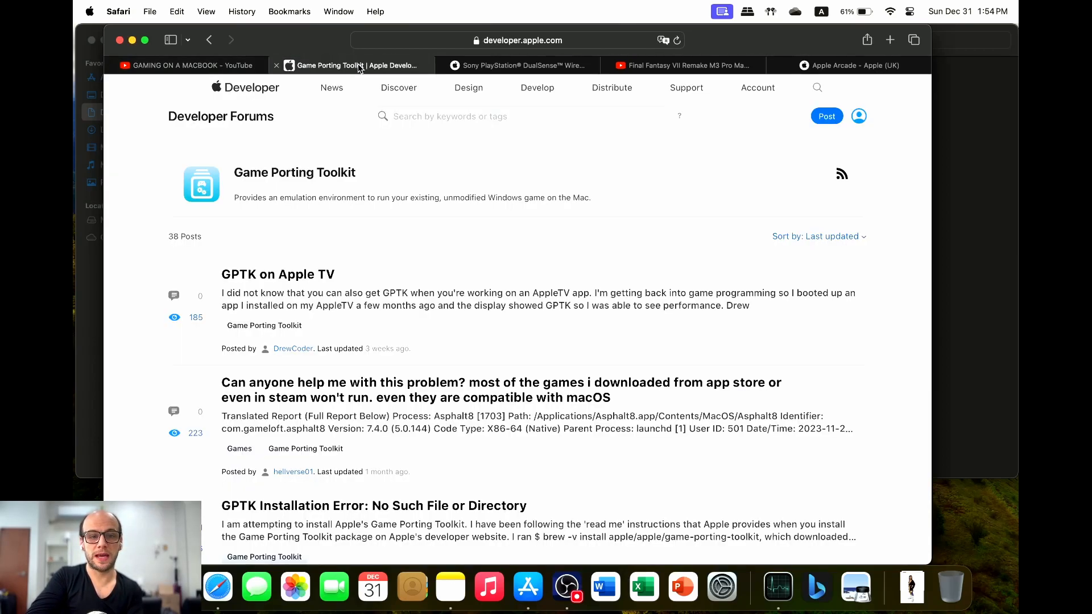
{"action": "mouse_move", "coordinate": [357, 65]}
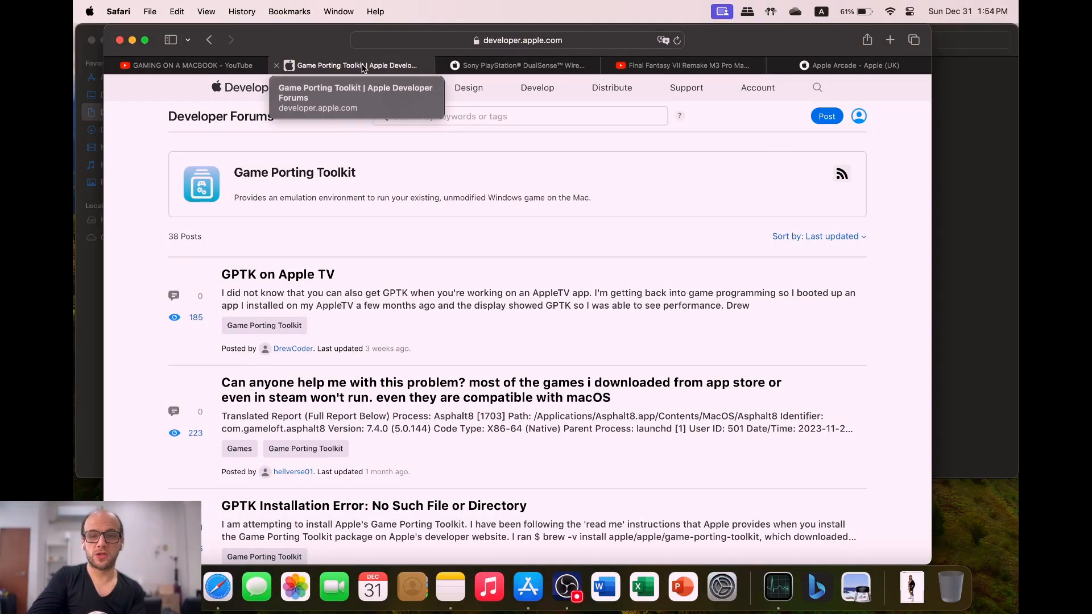
{"action": "left_click", "coordinate": [683, 65]}
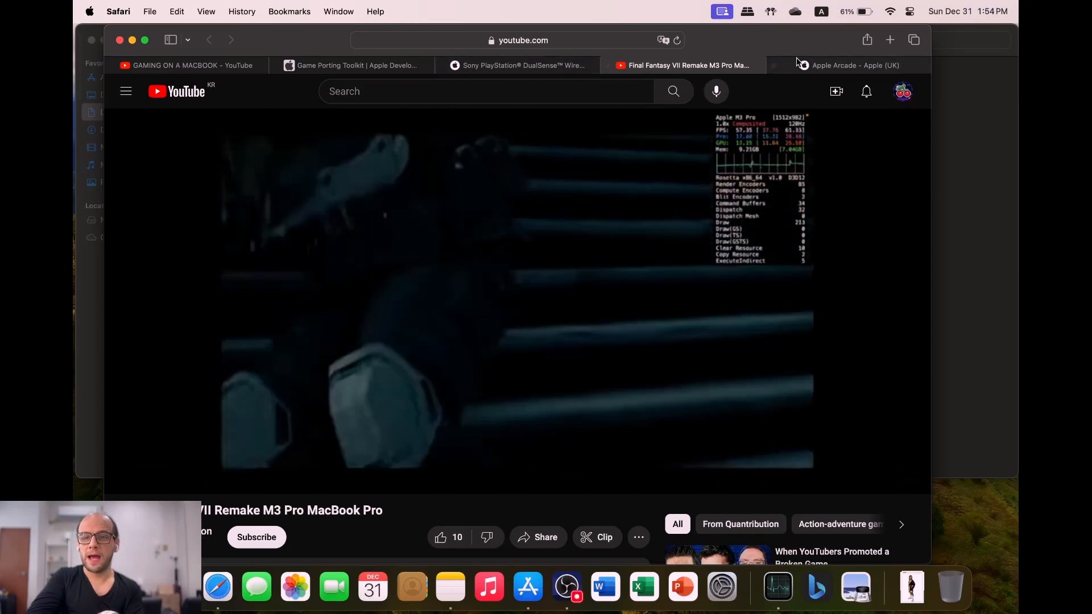
- Browse the Apple Arcade game tiles and open Cypher 007 in the App Store
{"action": "left_click", "coordinate": [849, 65]}
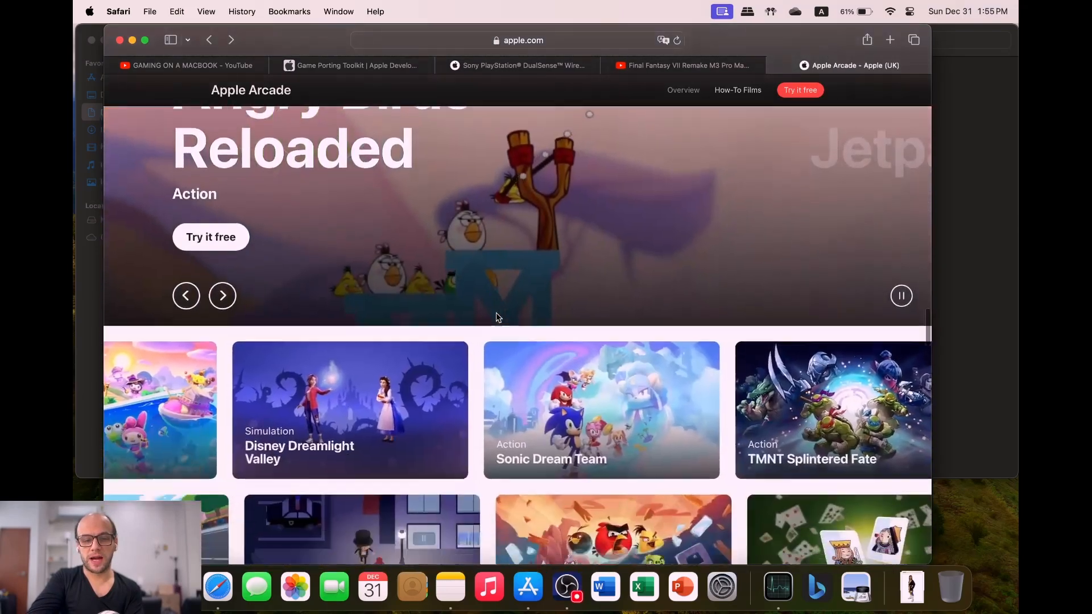
{"action": "scroll", "scroll_direction": "down", "scroll_amount": 3}
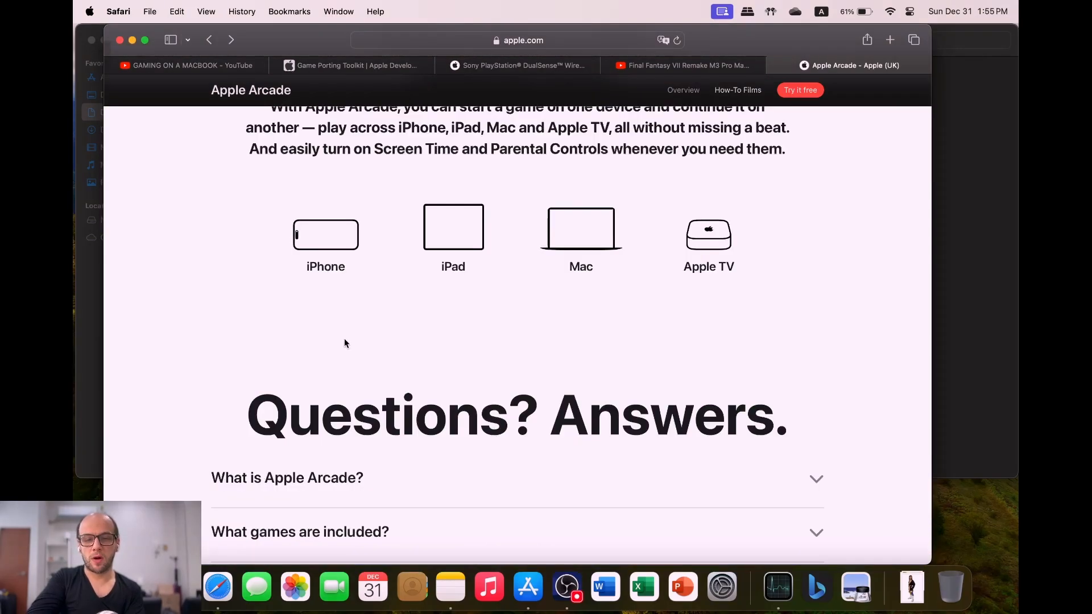
{"action": "scroll", "scroll_direction": "up", "scroll_amount": 3}
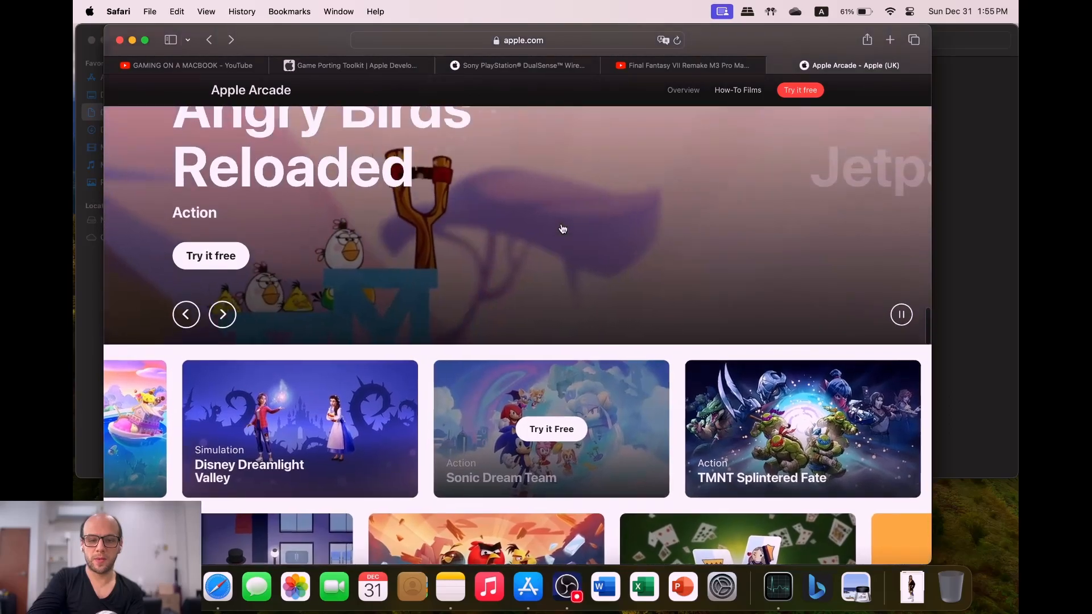
{"action": "scroll", "scroll_direction": "down", "scroll_amount": 3}
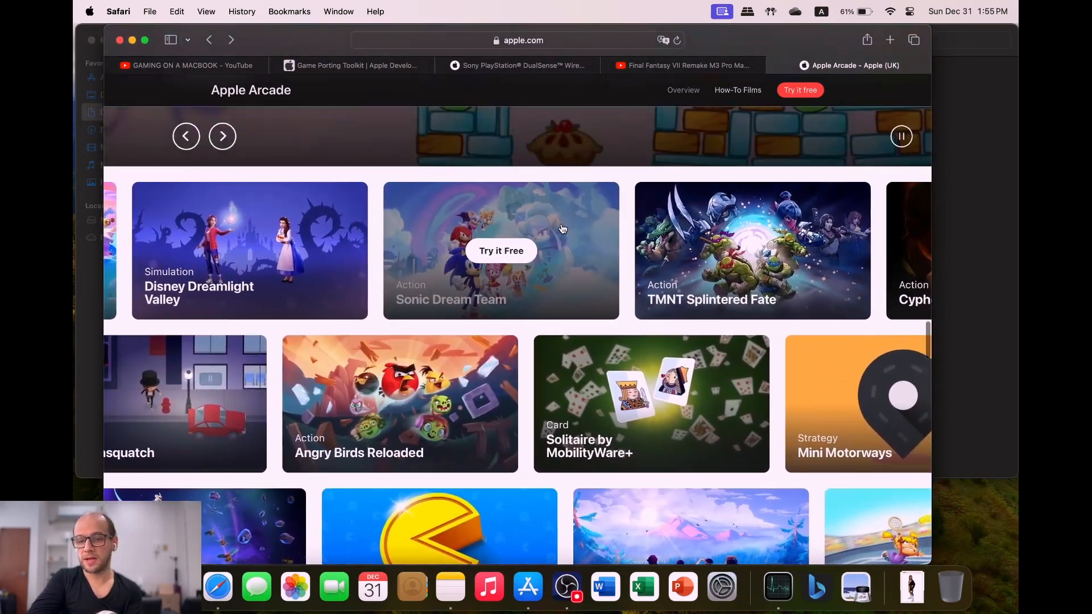
{"action": "left_click", "coordinate": [751, 250]}
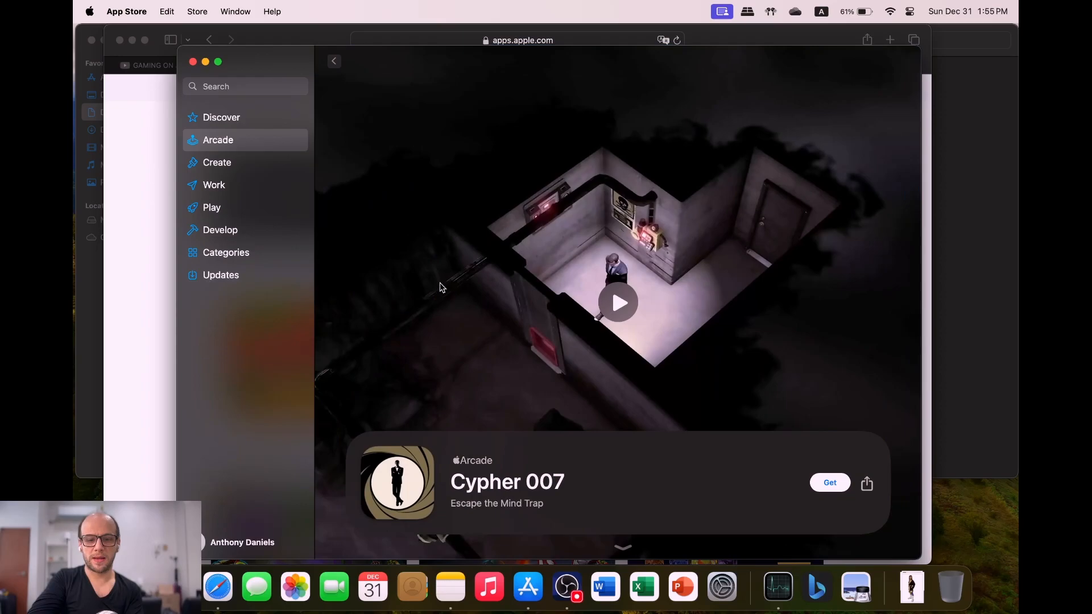
- View Resident Evil 4, return to Discover, and bring up System Settings
{"action": "left_click", "coordinate": [617, 302]}
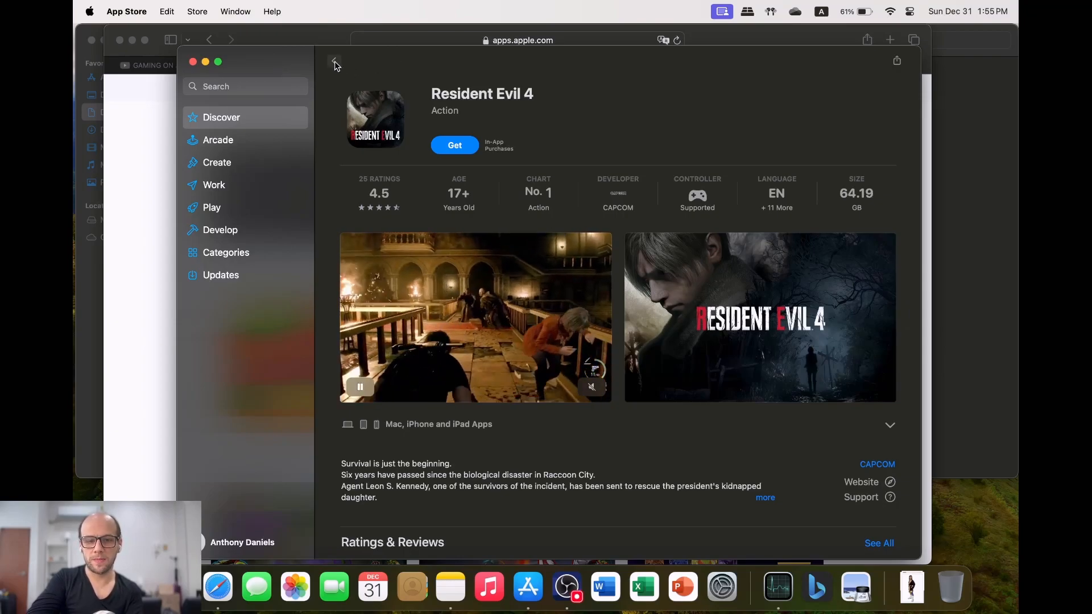
{"action": "left_click", "coordinate": [335, 62]}
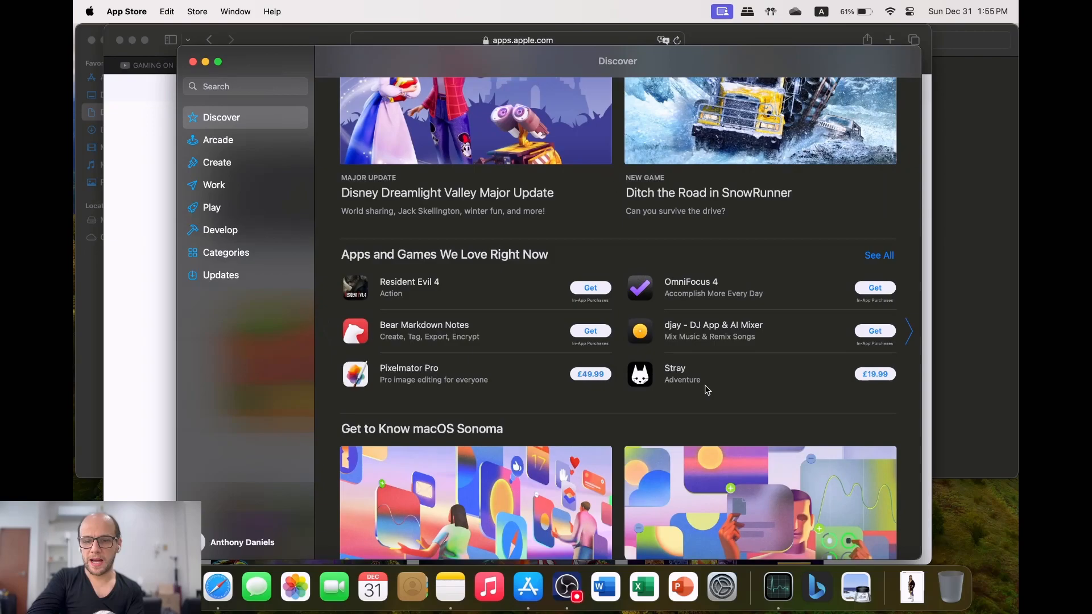
{"action": "left_click", "coordinate": [674, 375]}
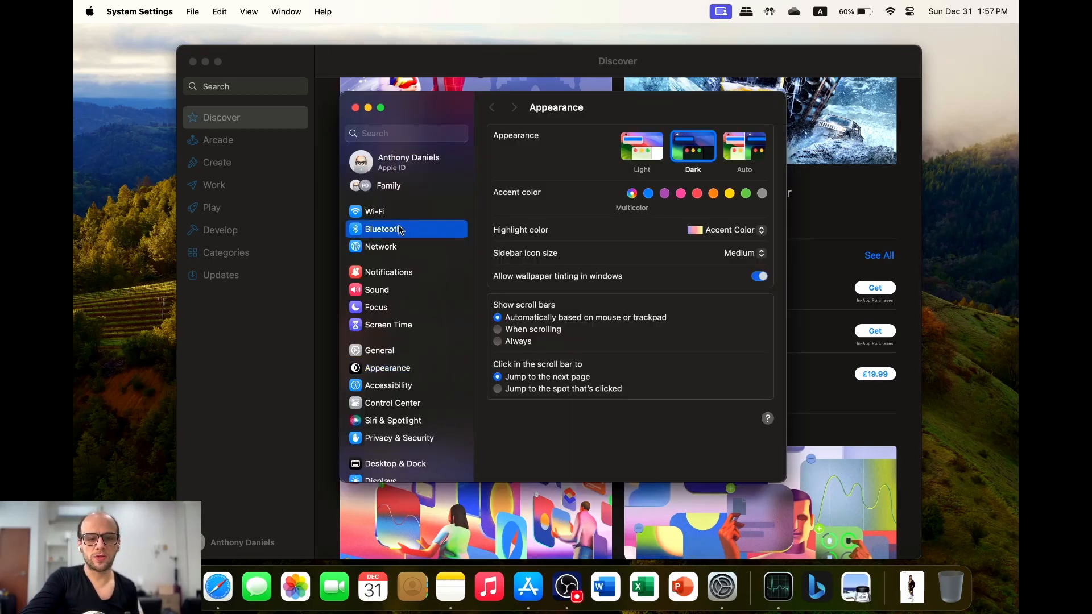
- In Bluetooth settings, connect the Xbox Wireless Controller from Nearby Devices
{"action": "left_click", "coordinate": [381, 228]}
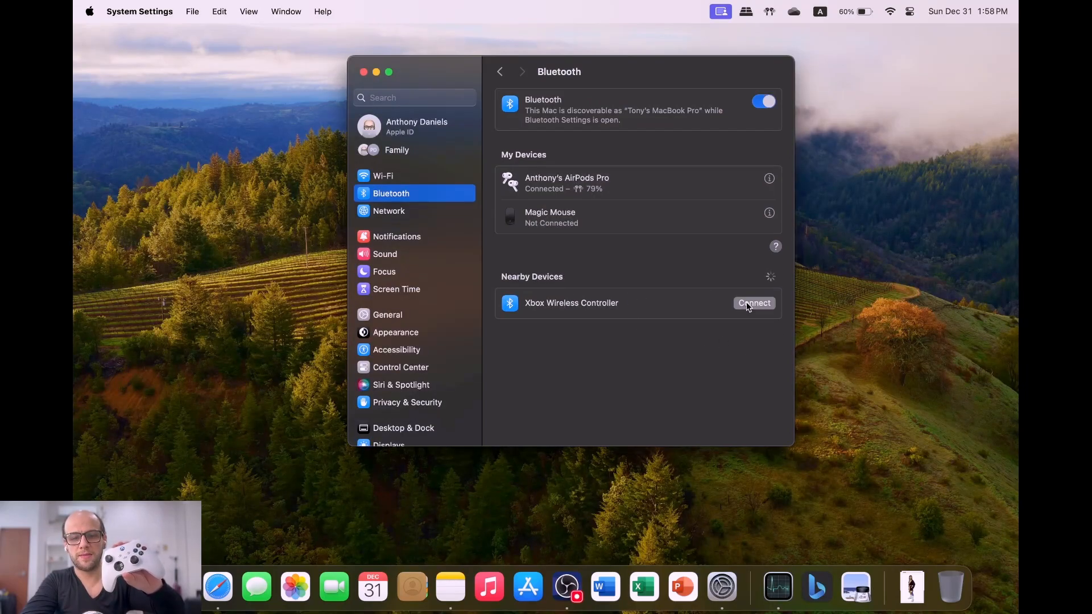
{"action": "left_click", "coordinate": [754, 303]}
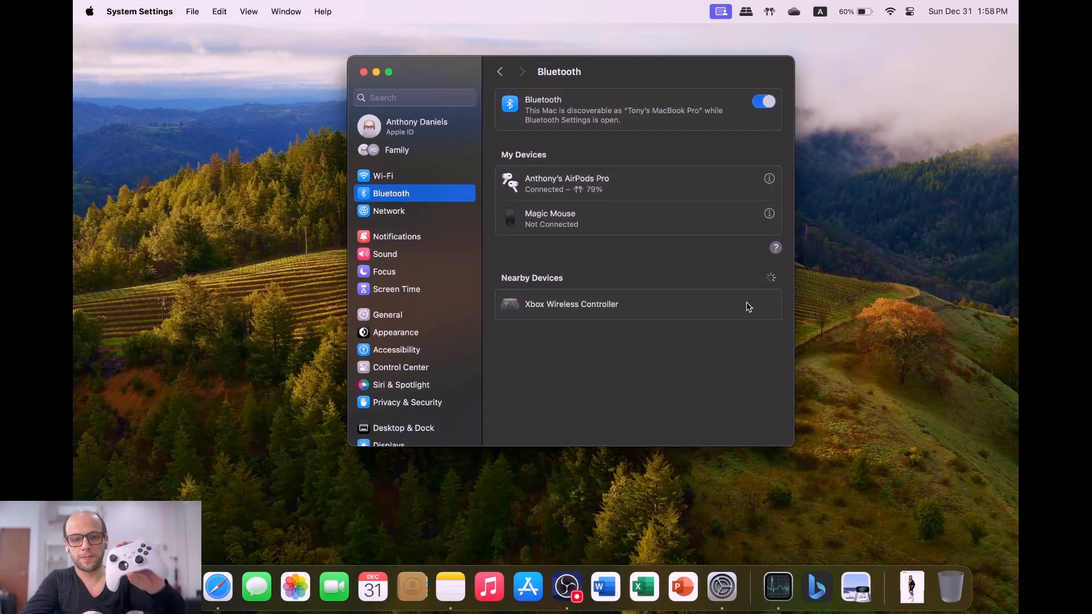
{"action": "mouse_move", "coordinate": [705, 313]}
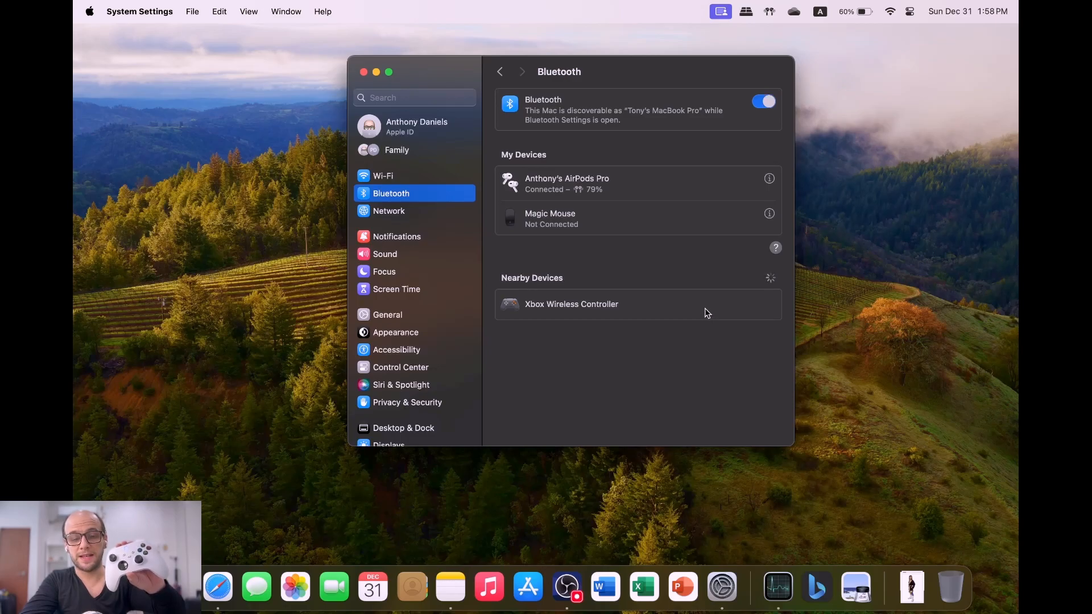
{"action": "left_click", "coordinate": [571, 304]}
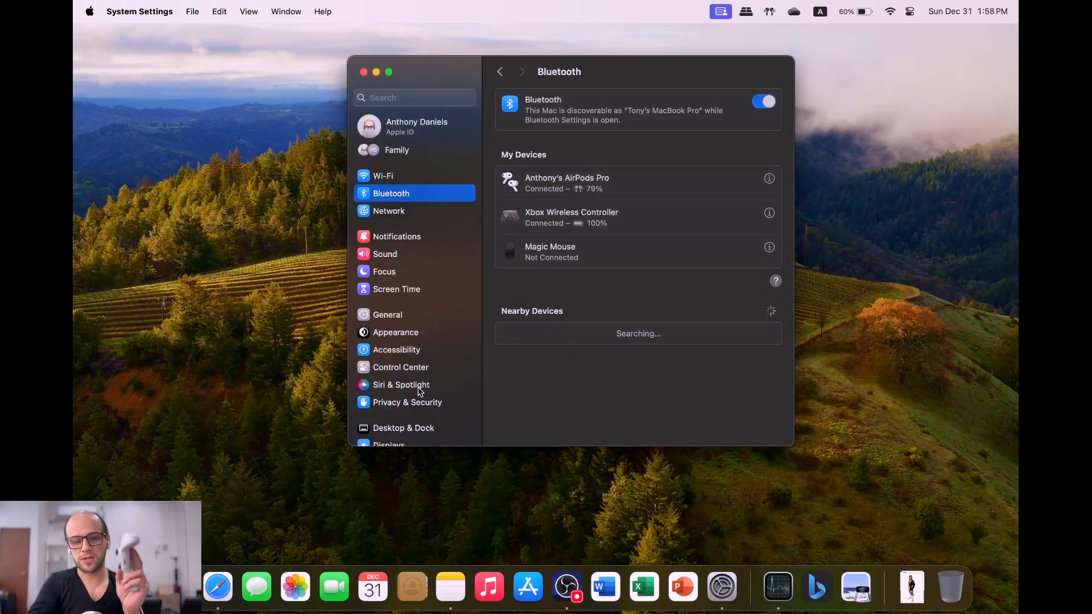
- Open Game Controllers to see the Xbox controller on the Default profile
{"action": "scroll", "scroll_direction": "down", "scroll_amount": 3}
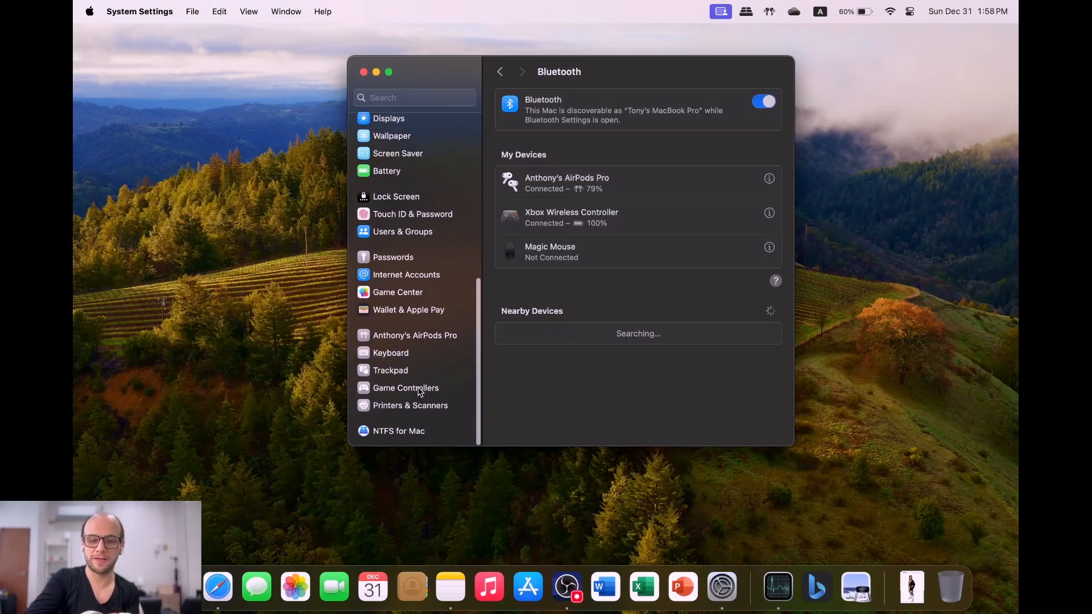
{"action": "left_click", "coordinate": [406, 387]}
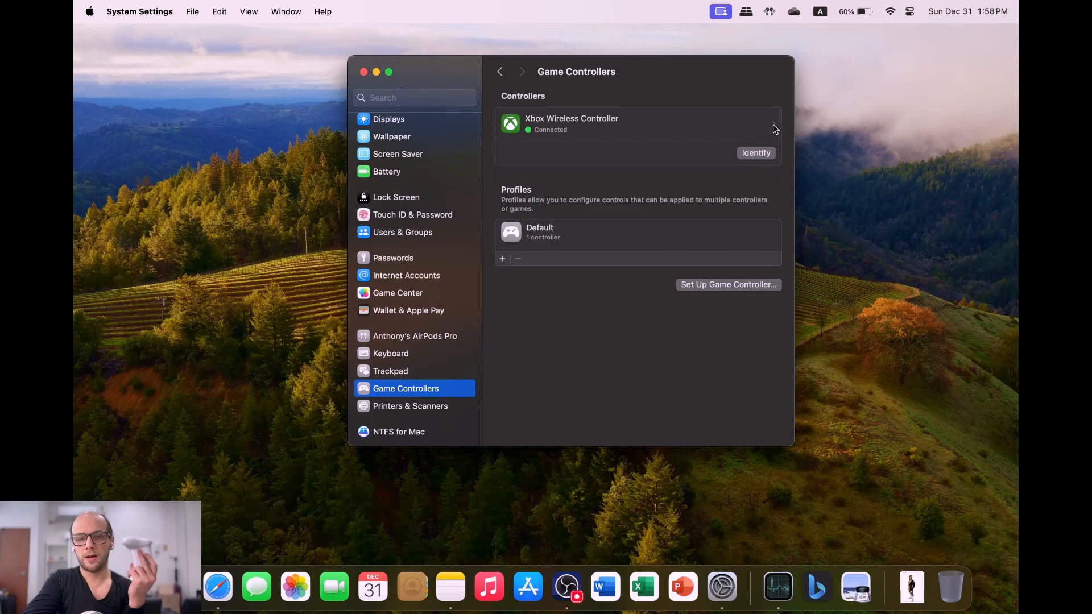
{"action": "mouse_move", "coordinate": [499, 270]}
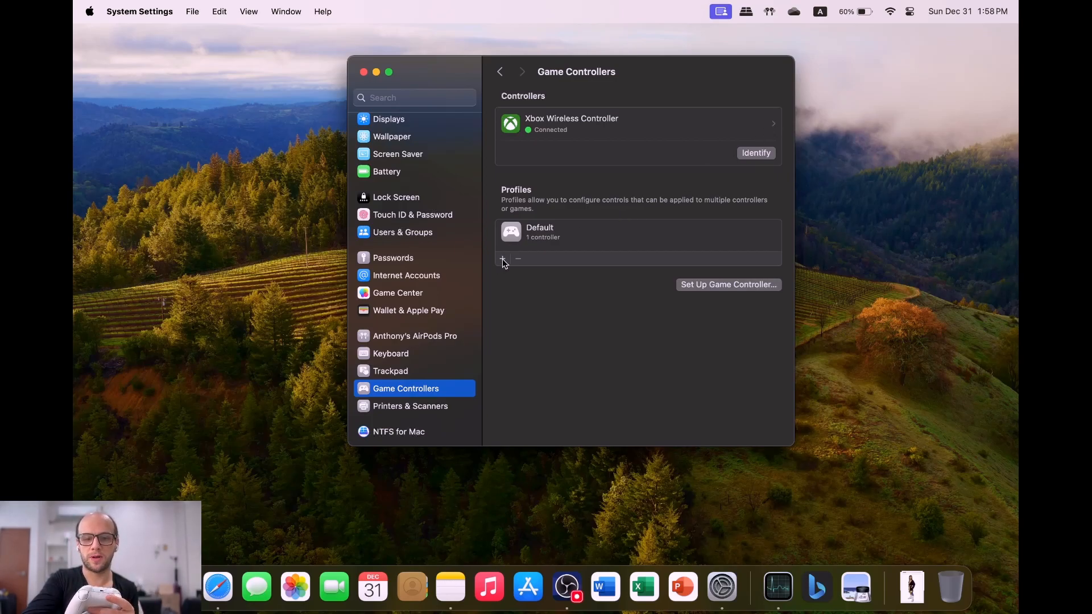
- Add a new controller profile named 'Nintendo'
{"action": "left_click", "coordinate": [502, 259]}
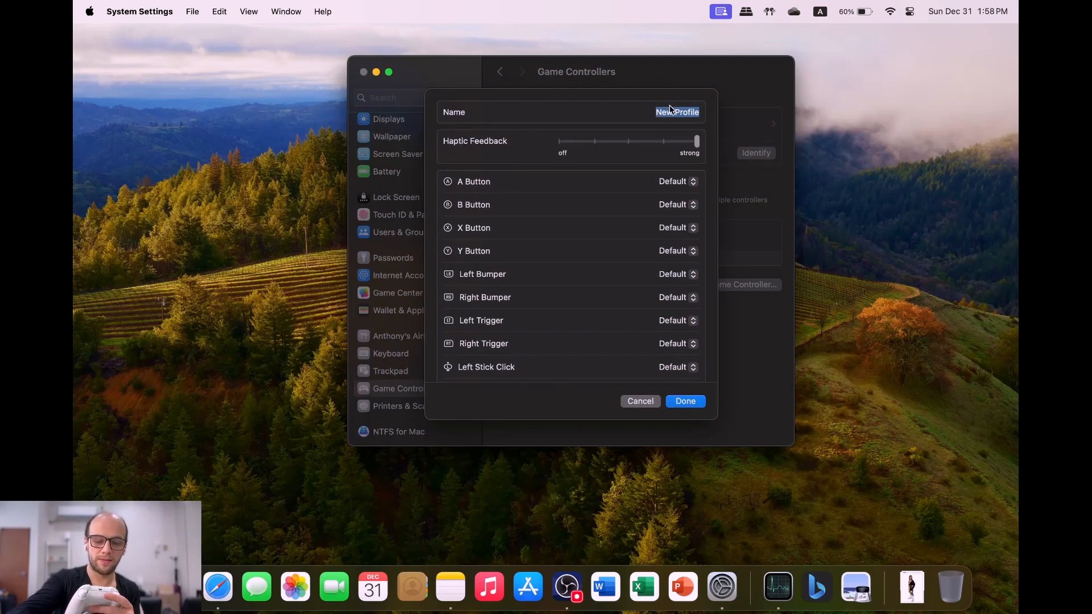
{"action": "type", "text": "Ninteb"}
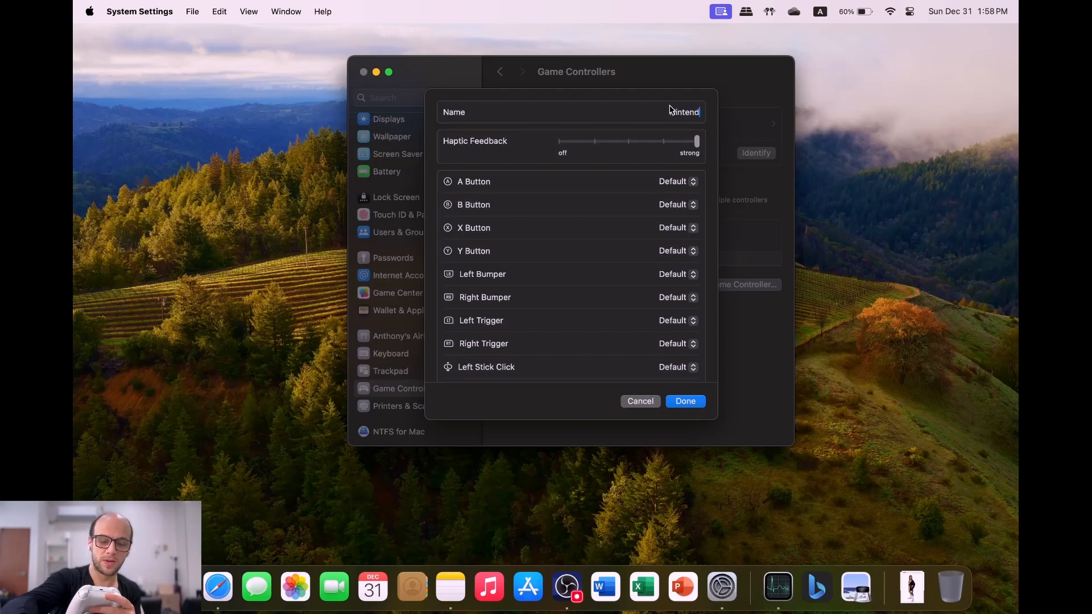
{"action": "type", "text": "Nintendo"}
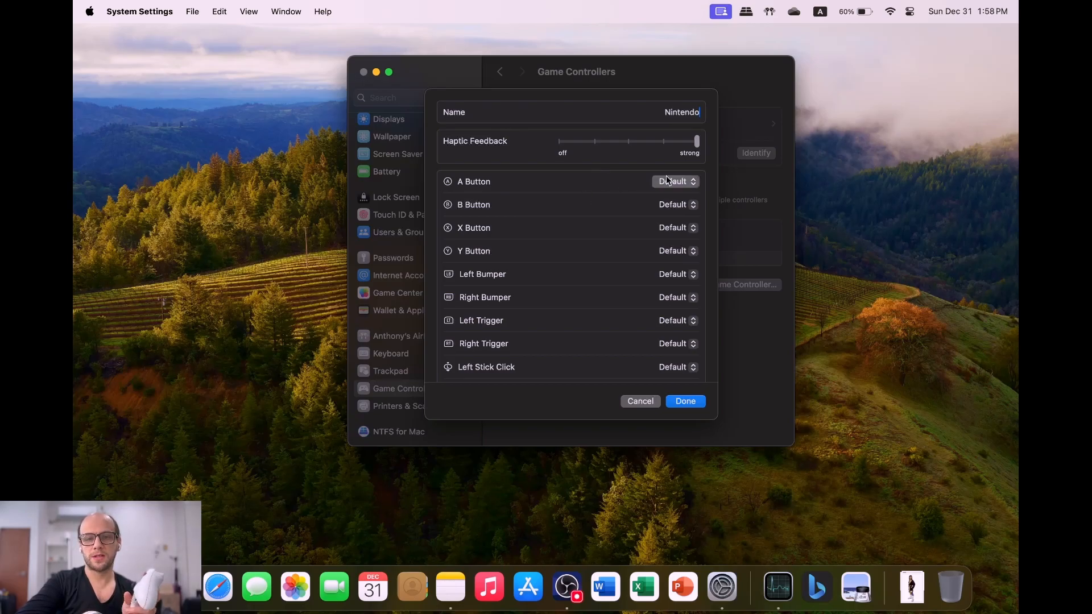
- Try remapping A to B, revert it to Default, and keep haptics at maximum
{"action": "left_click", "coordinate": [674, 181]}
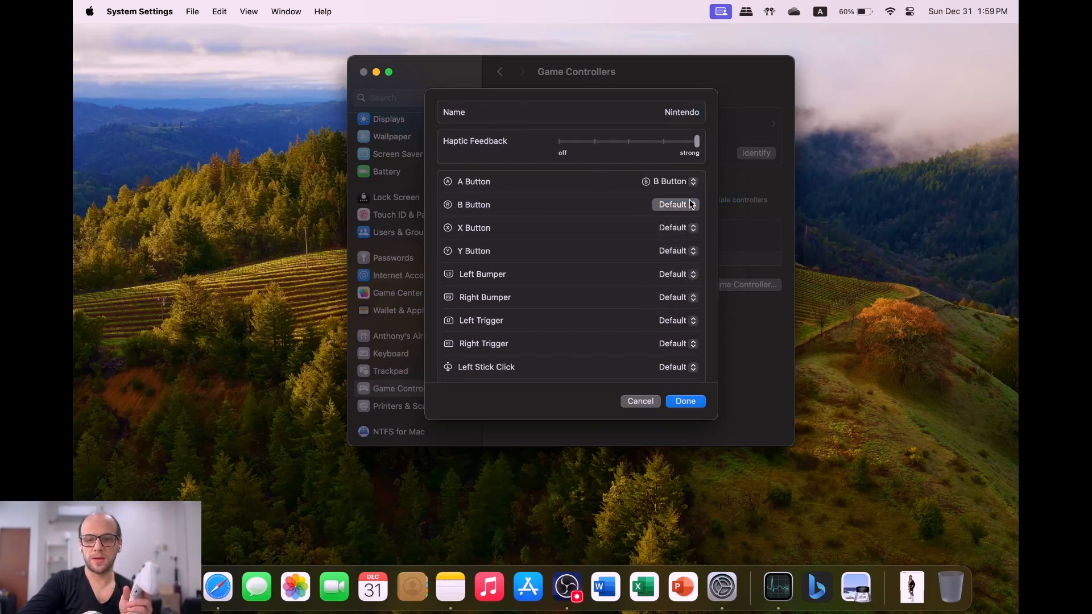
{"action": "left_click", "coordinate": [674, 204]}
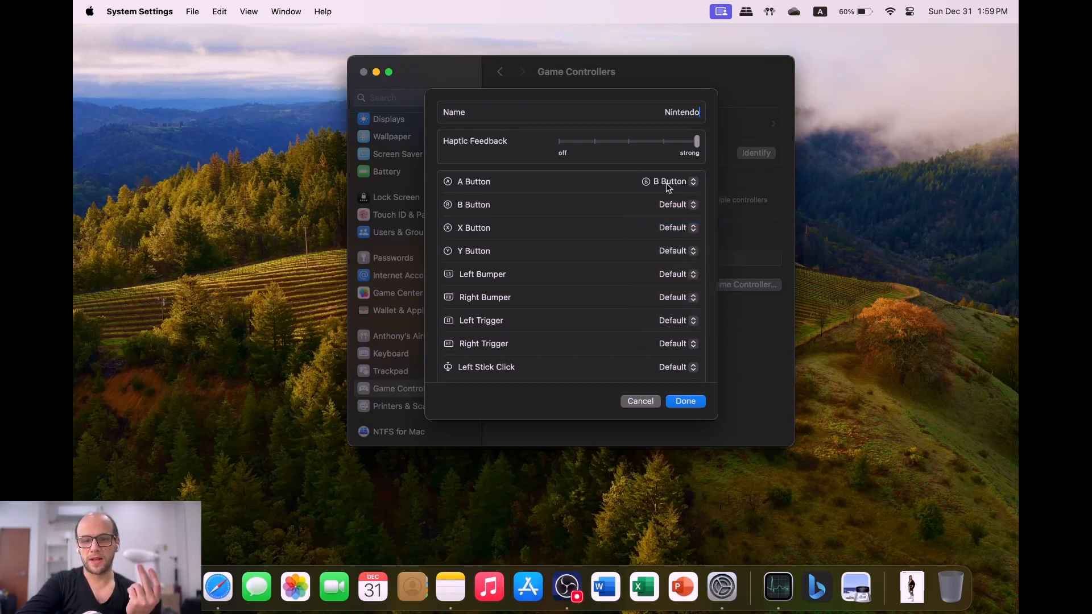
{"action": "left_click", "coordinate": [672, 181]}
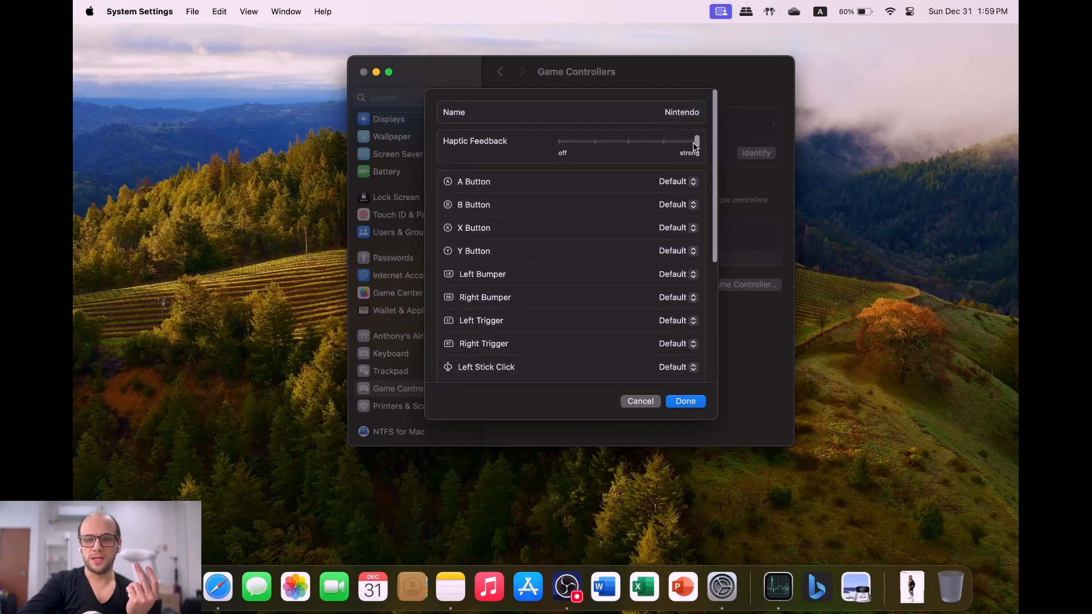
{"action": "left_click_drag", "start_coordinate": [693, 142], "coordinate": [696, 141]}
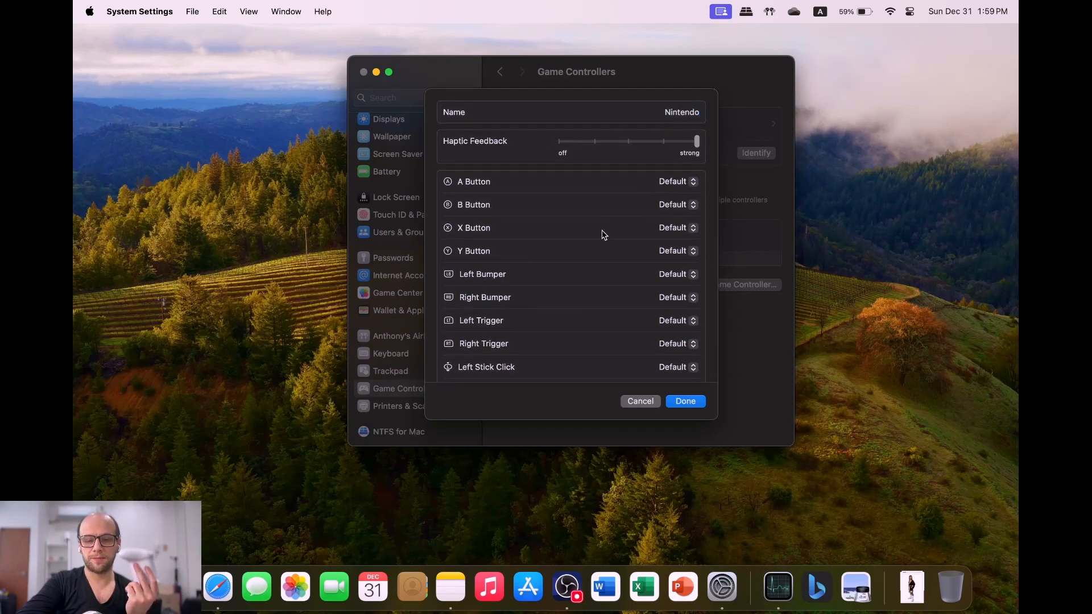
{"action": "scroll", "scroll_direction": "down", "scroll_amount": 3}
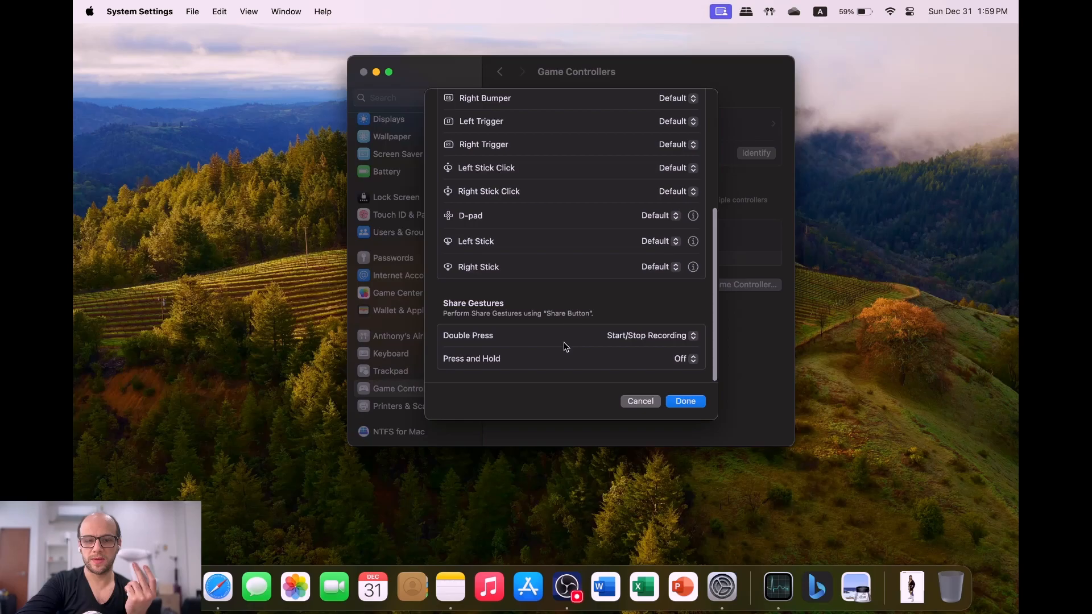
{"action": "mouse_move", "coordinate": [543, 313]}
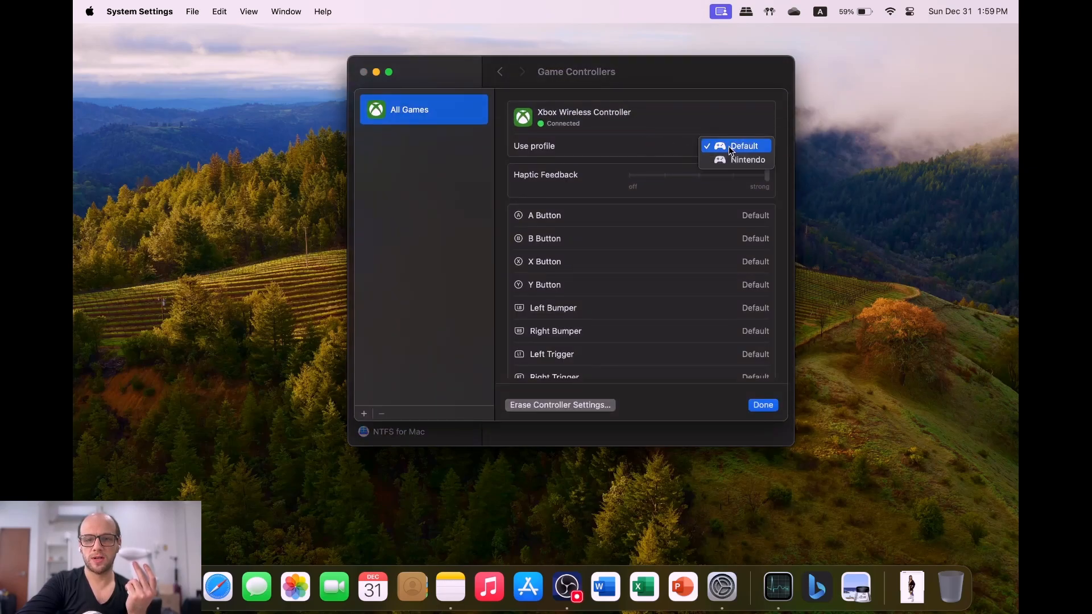
{"action": "left_click", "coordinate": [745, 159]}
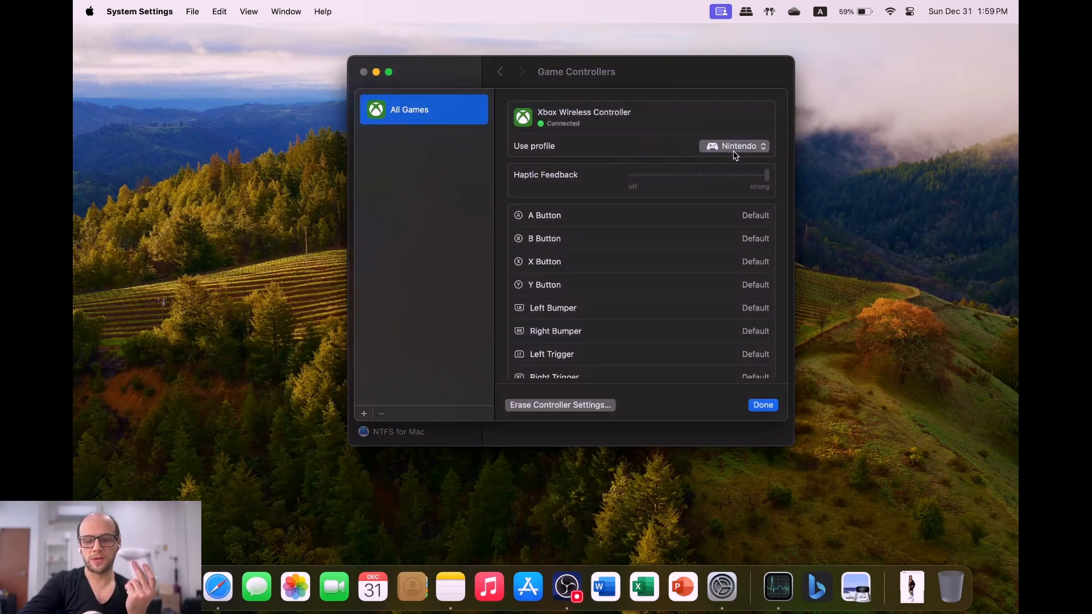
{"action": "left_click", "coordinate": [734, 146]}
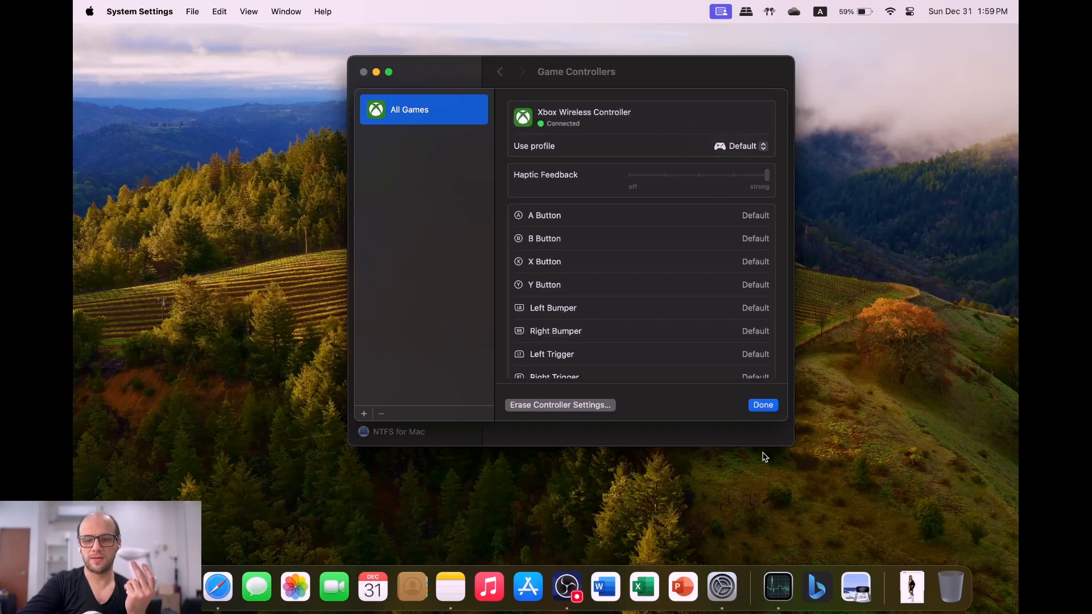
{"action": "left_click", "coordinate": [762, 405]}
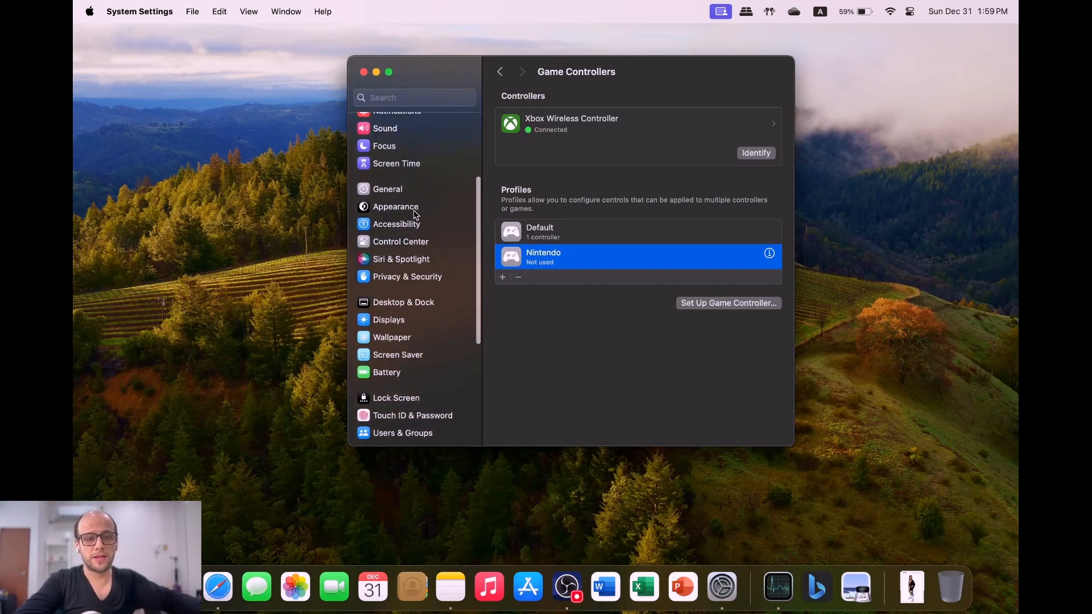
- Return to Bluetooth settings to find Joy-Con (L) under Nearby Devices
{"action": "left_click", "coordinate": [391, 193]}
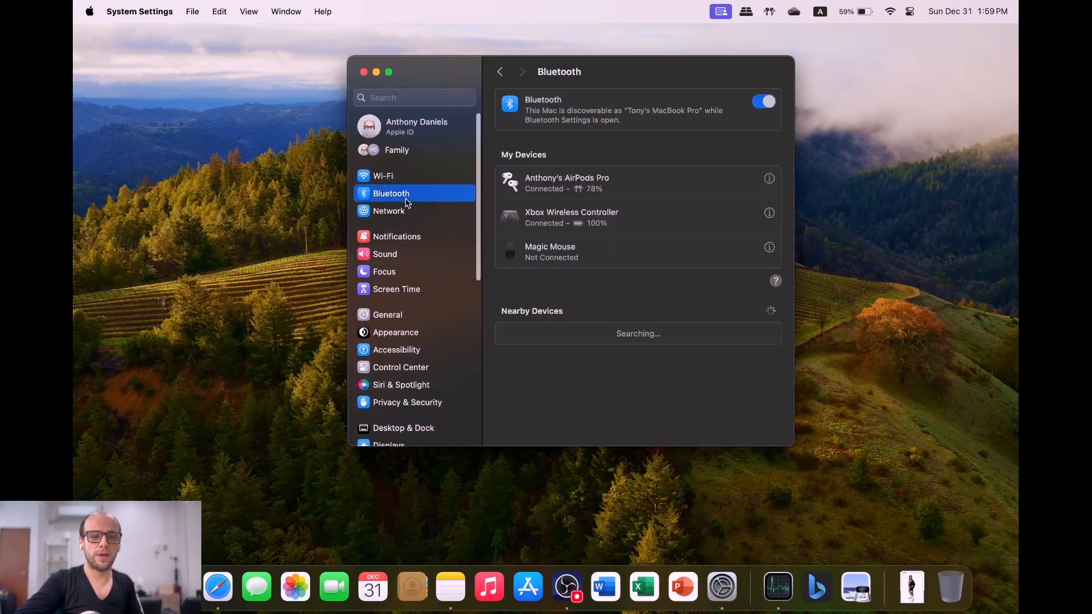
{"action": "mouse_move", "coordinate": [457, 148]}
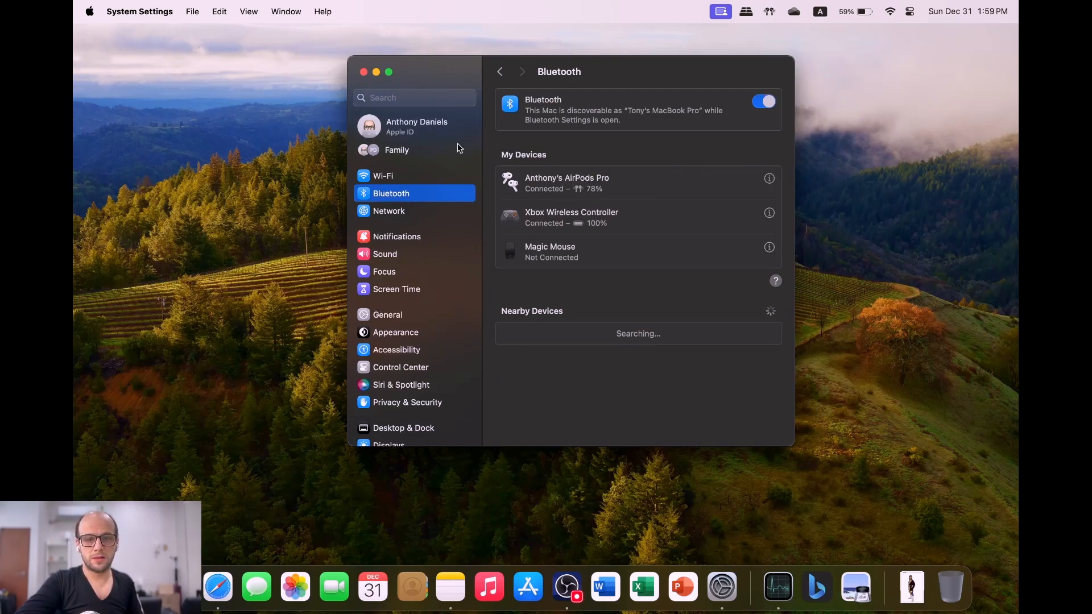
{"action": "mouse_move", "coordinate": [128, 371]}
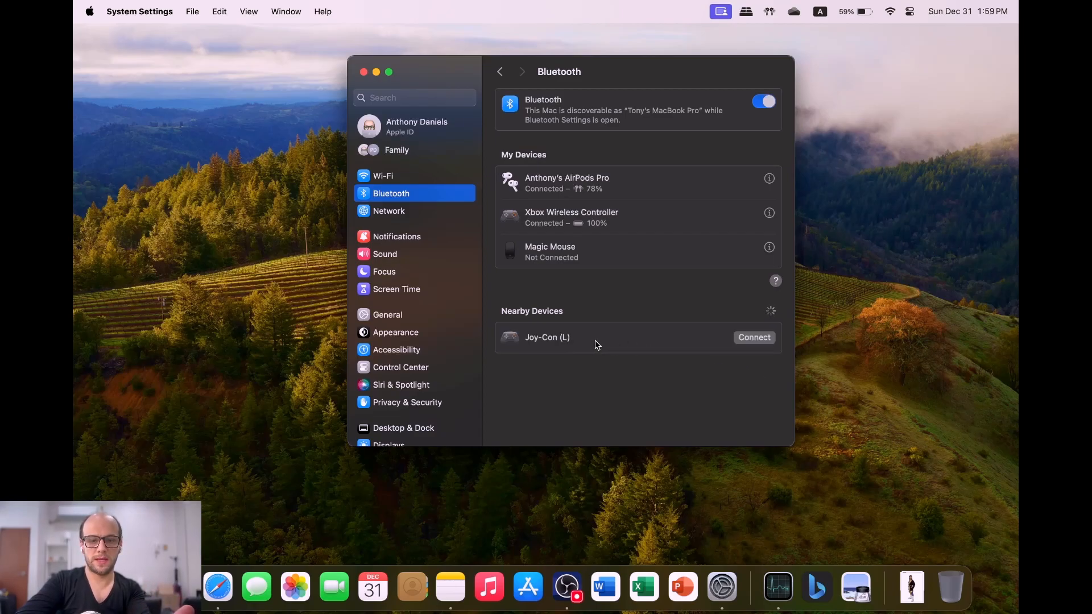
- Connect Joy-Con (L) and Joy-Con (R) from the Nearby Devices list
{"action": "left_click", "coordinate": [754, 337]}
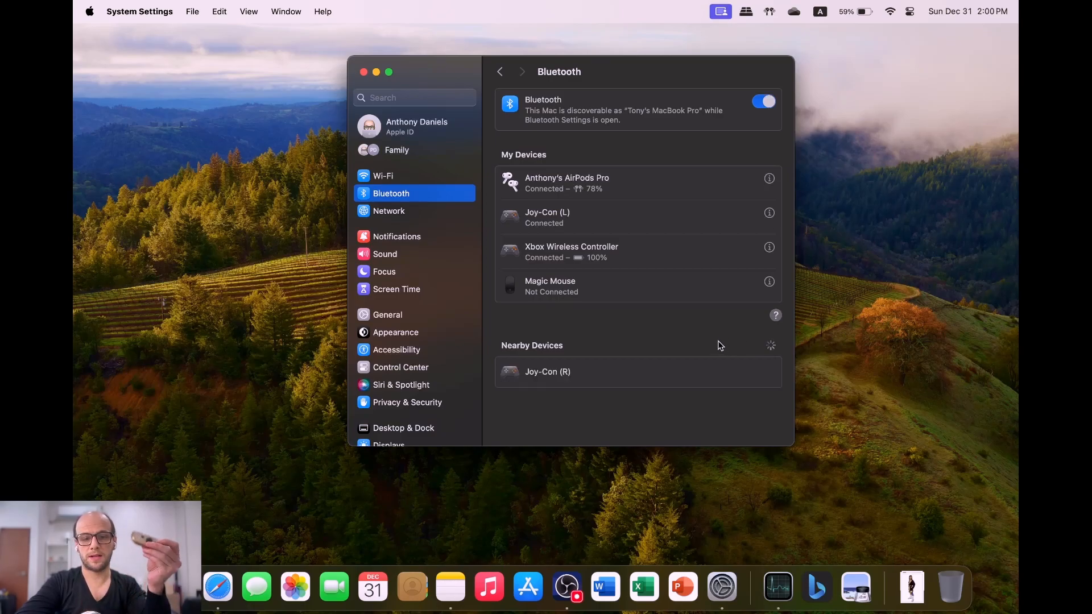
{"action": "mouse_move", "coordinate": [745, 382]}
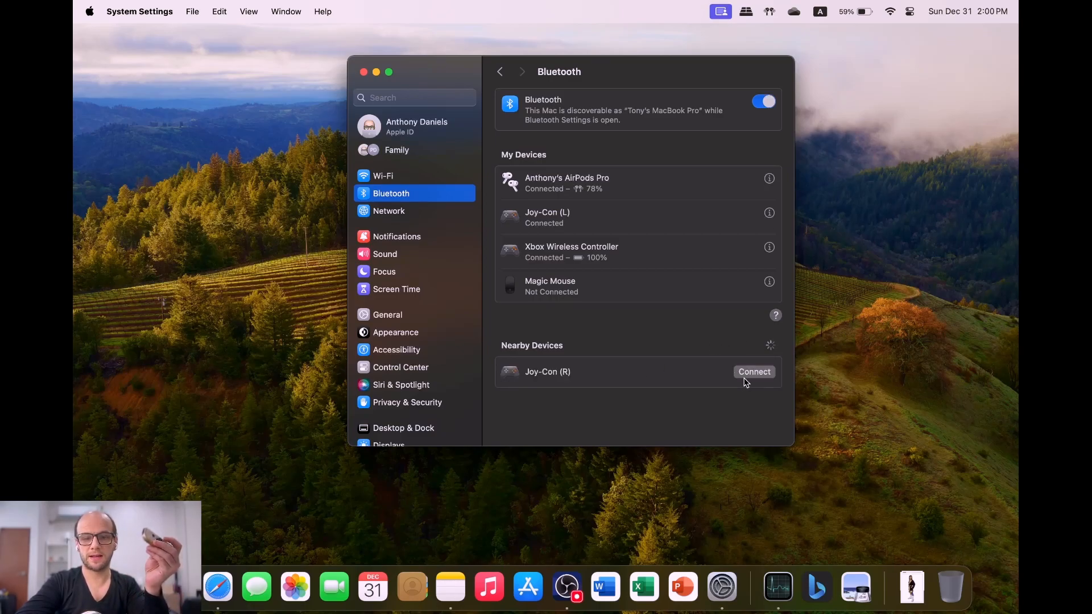
{"action": "left_click", "coordinate": [754, 371]}
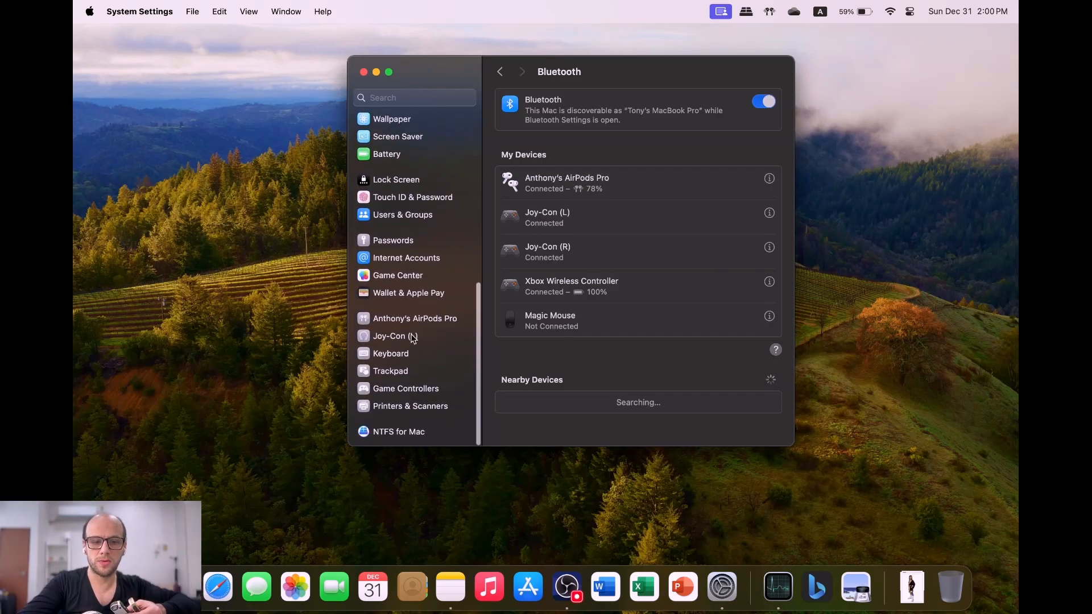
- Open Game Controllers, showing Joy-Con (L/R) beside the Xbox Wireless Controller
{"action": "left_click", "coordinate": [406, 388]}
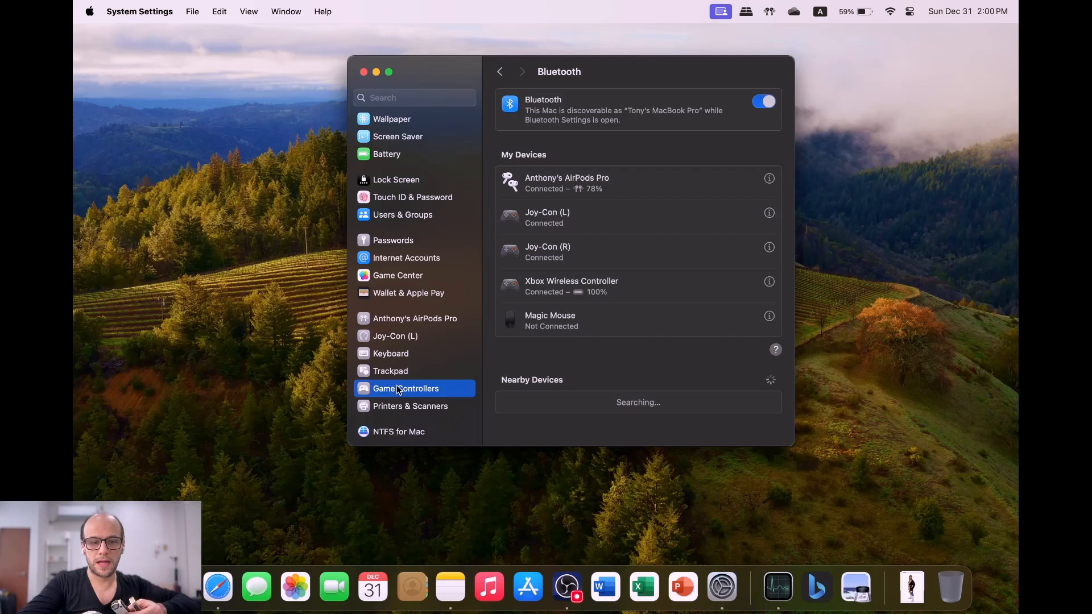
{"action": "left_click", "coordinate": [406, 389]}
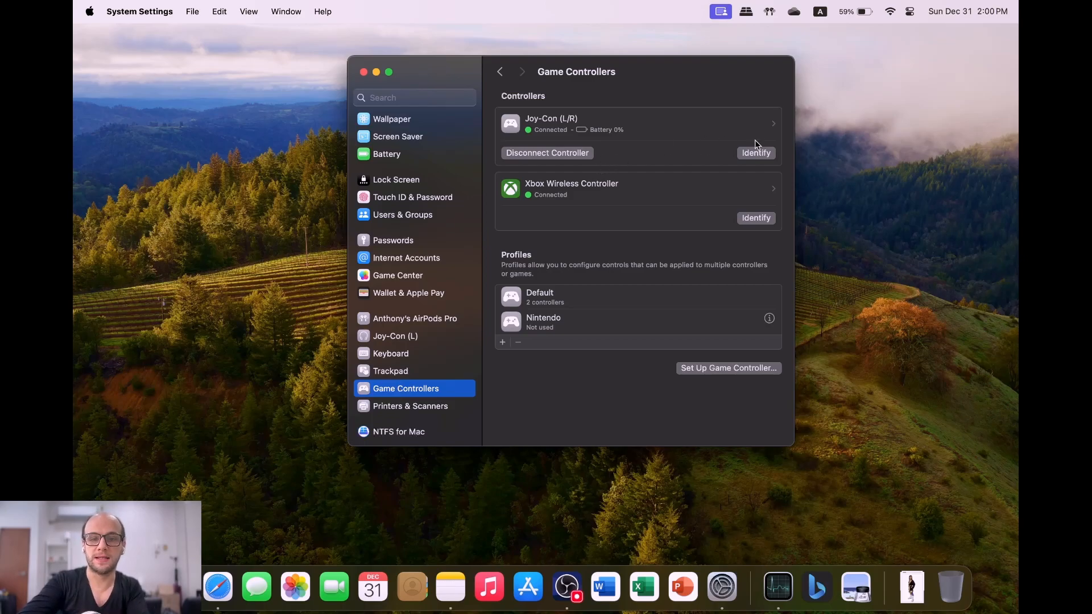
- Open the Joy-Con (L/R) settings and choose the Default profile
{"action": "left_click", "coordinate": [634, 123]}
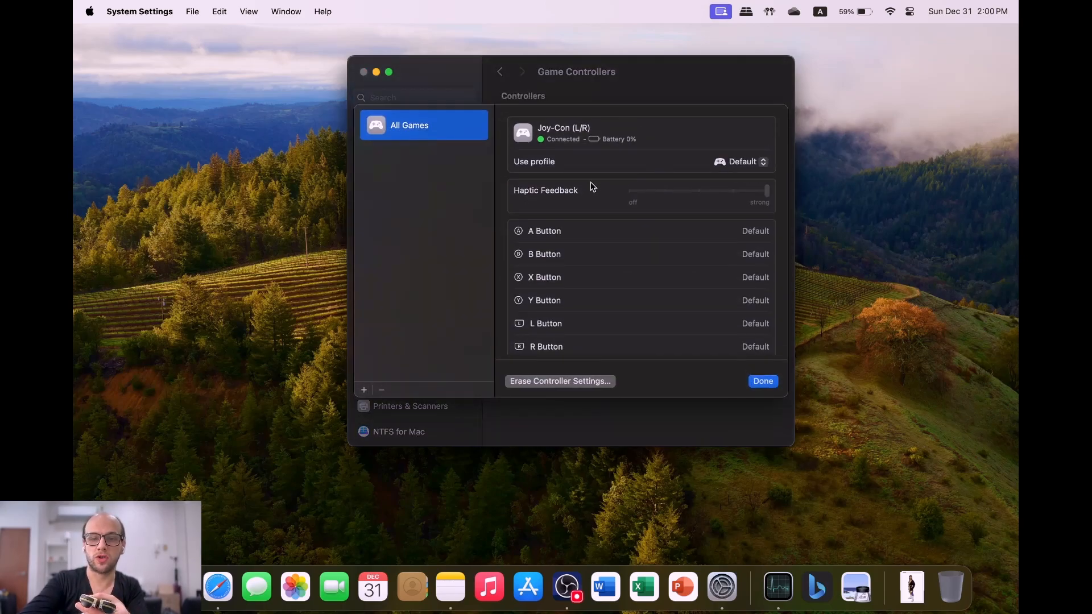
{"action": "mouse_move", "coordinate": [615, 176]}
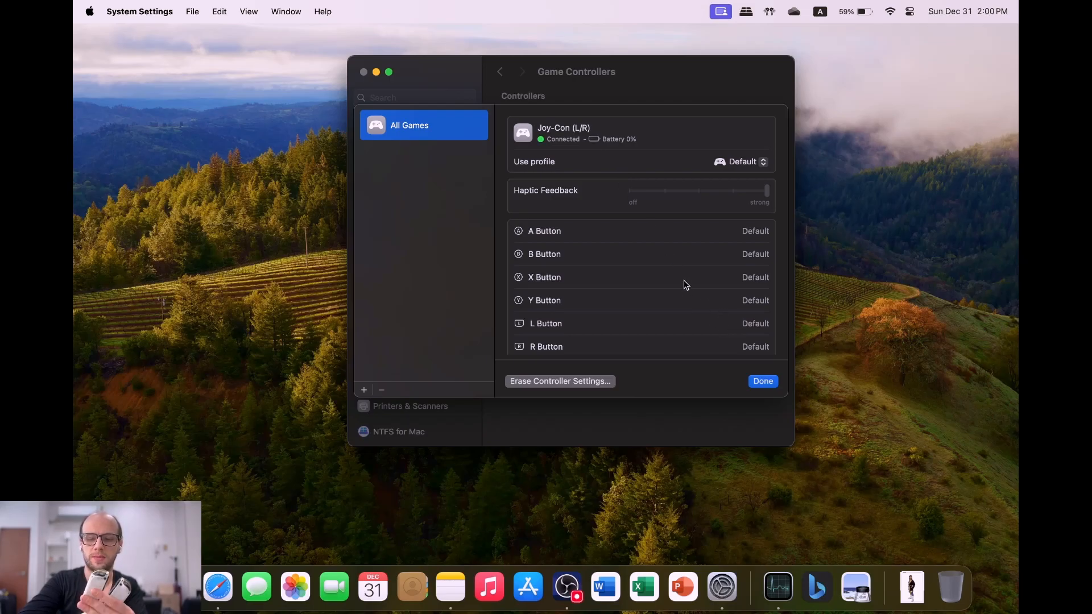
{"action": "mouse_move", "coordinate": [679, 175]}
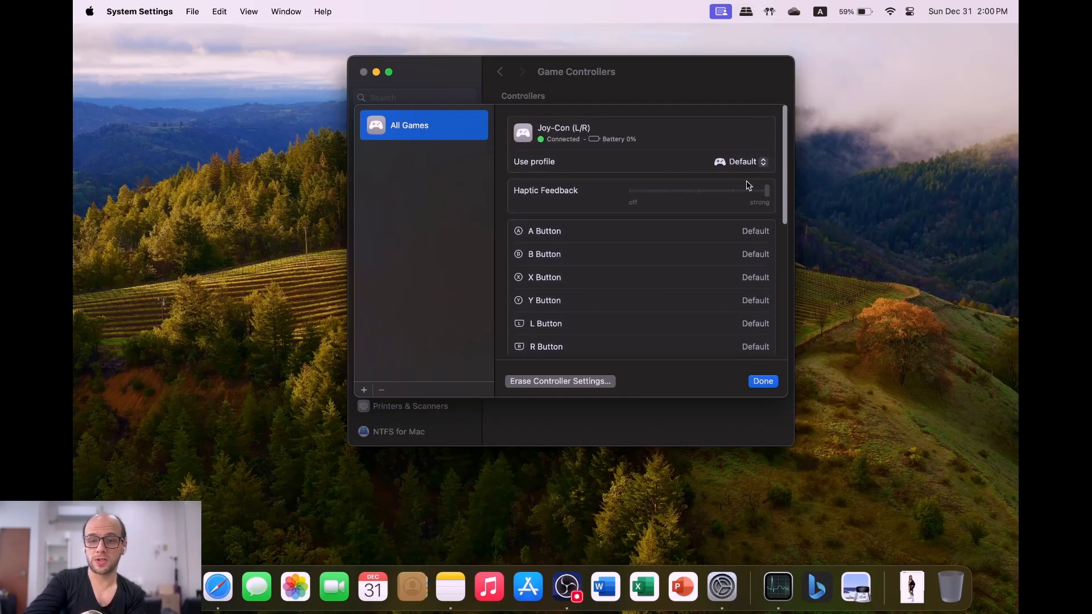
{"action": "left_click", "coordinate": [742, 162]}
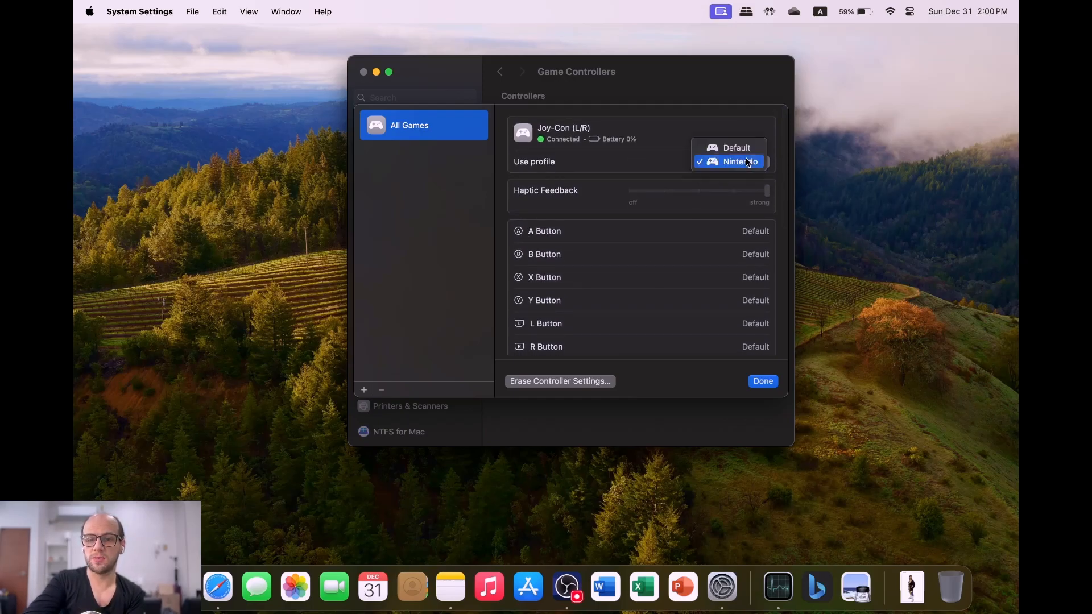
{"action": "left_click", "coordinate": [736, 148]}
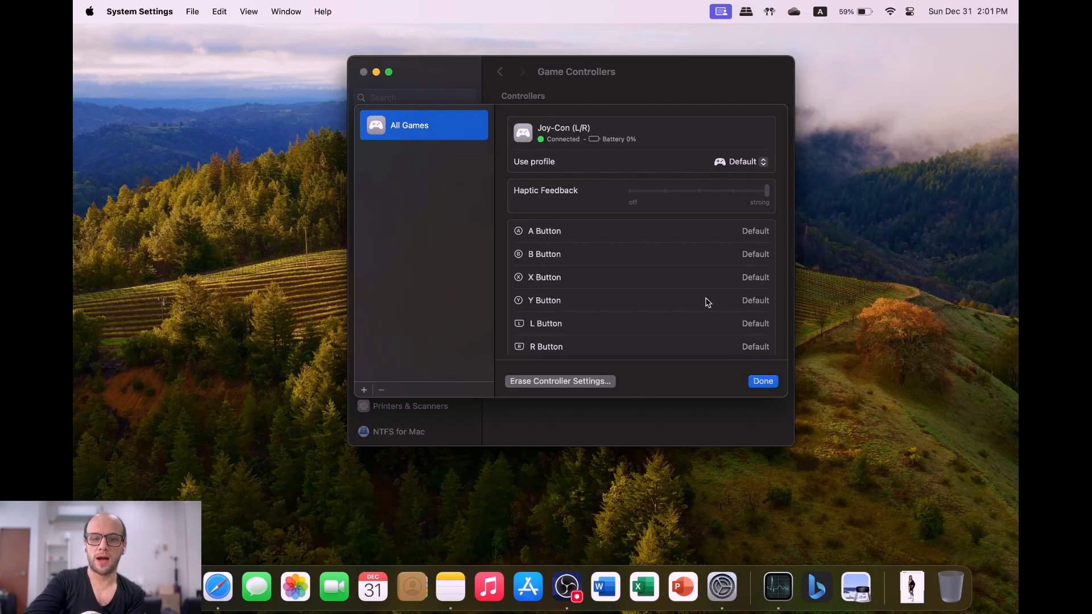
{"action": "mouse_move", "coordinate": [612, 237]}
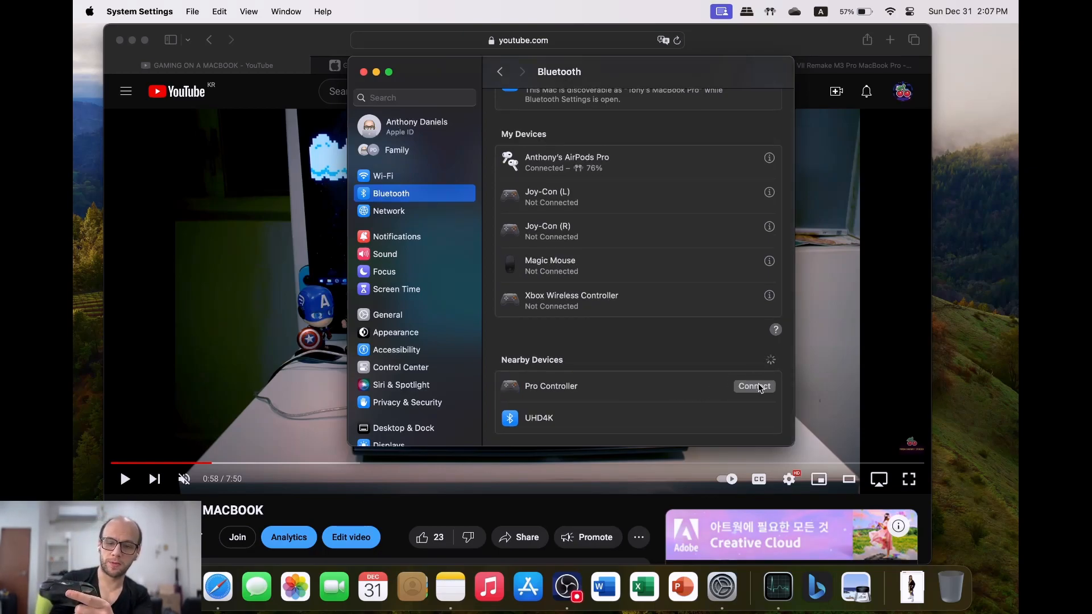
- Connect the Pro Controller from Nearby Devices and view its device details
{"action": "left_click", "coordinate": [754, 386]}
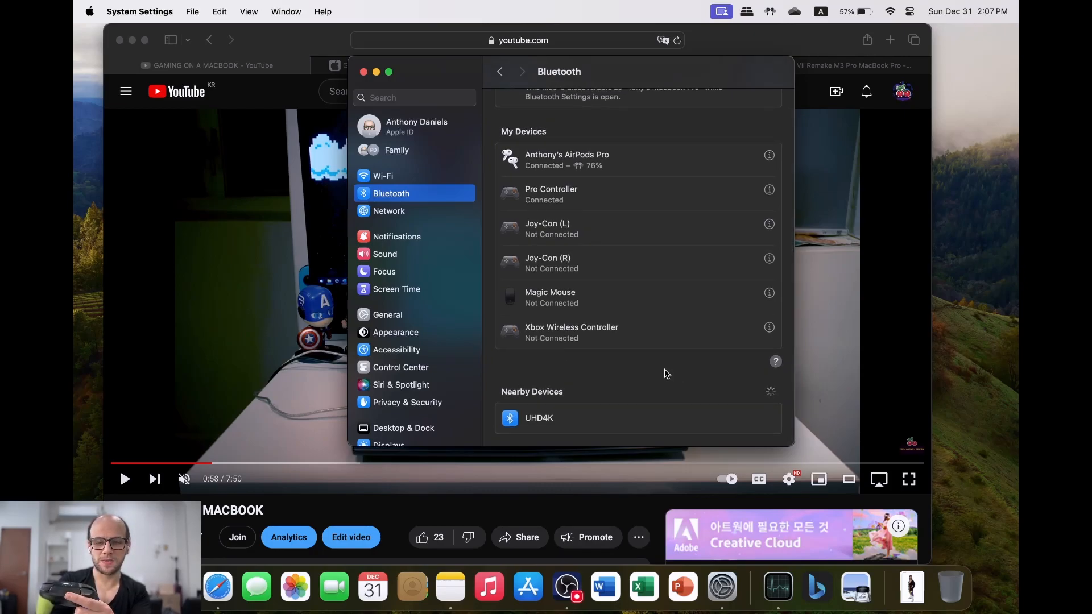
{"action": "mouse_move", "coordinate": [604, 193]}
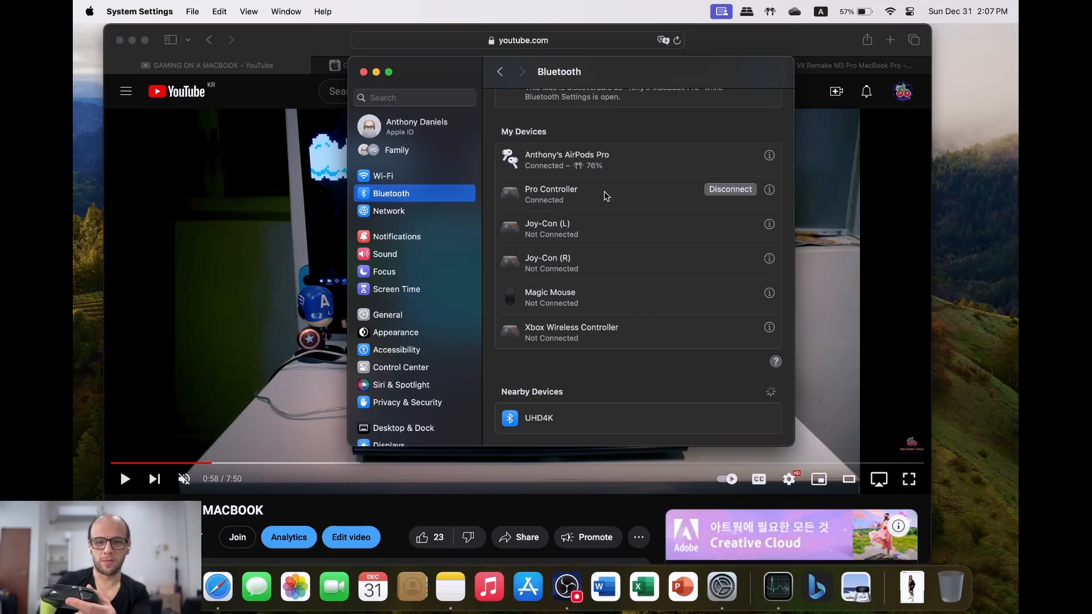
{"action": "left_click", "coordinate": [769, 189]}
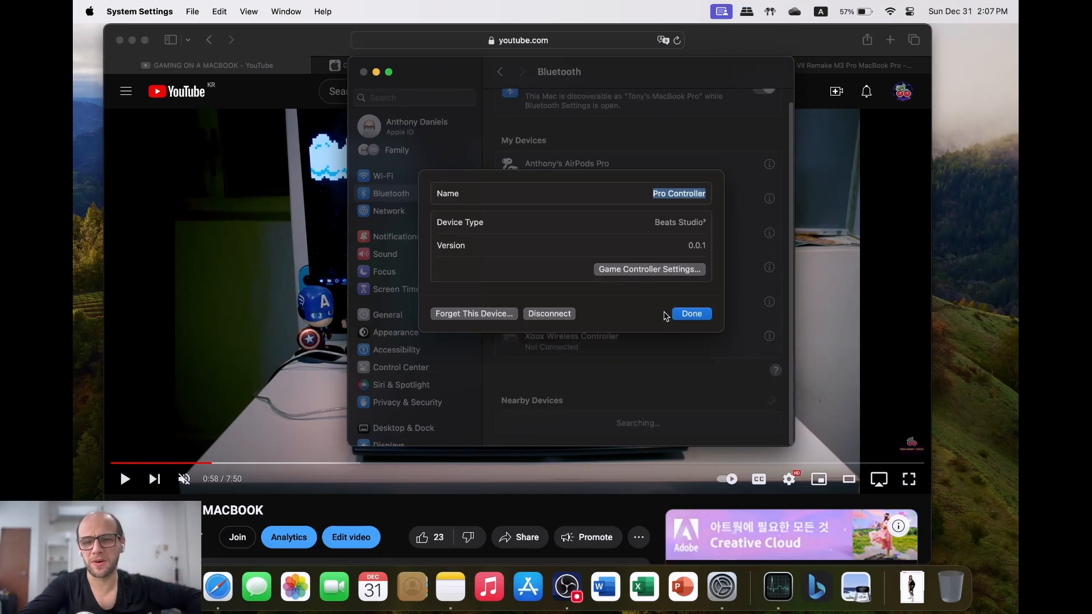
- Check the Pro Controller in Game Controller settings, then go back to the Bluetooth list
{"action": "left_click", "coordinate": [648, 270]}
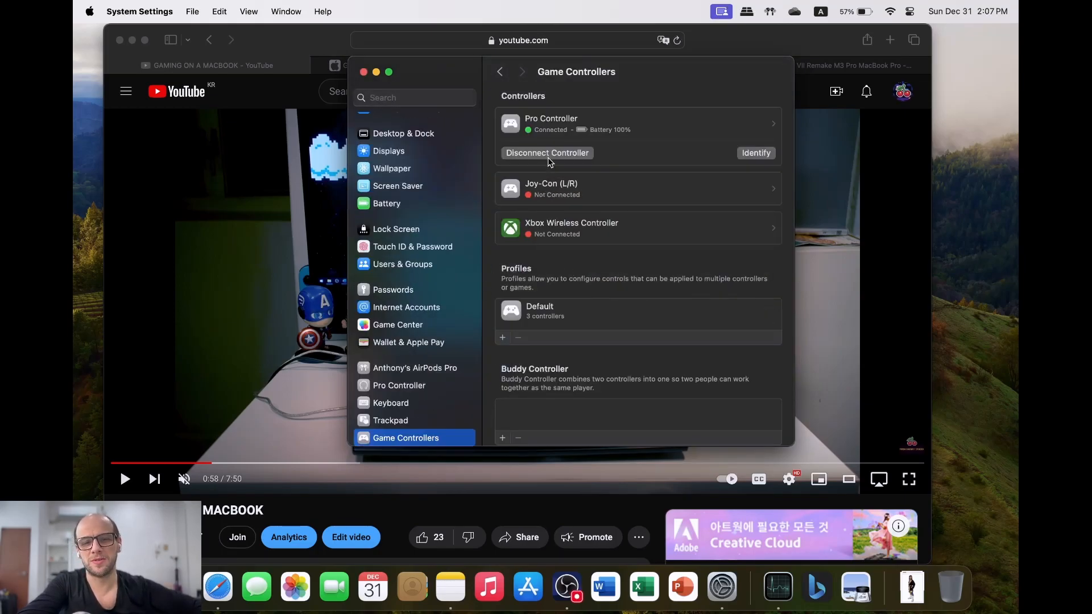
{"action": "mouse_move", "coordinate": [490, 160]}
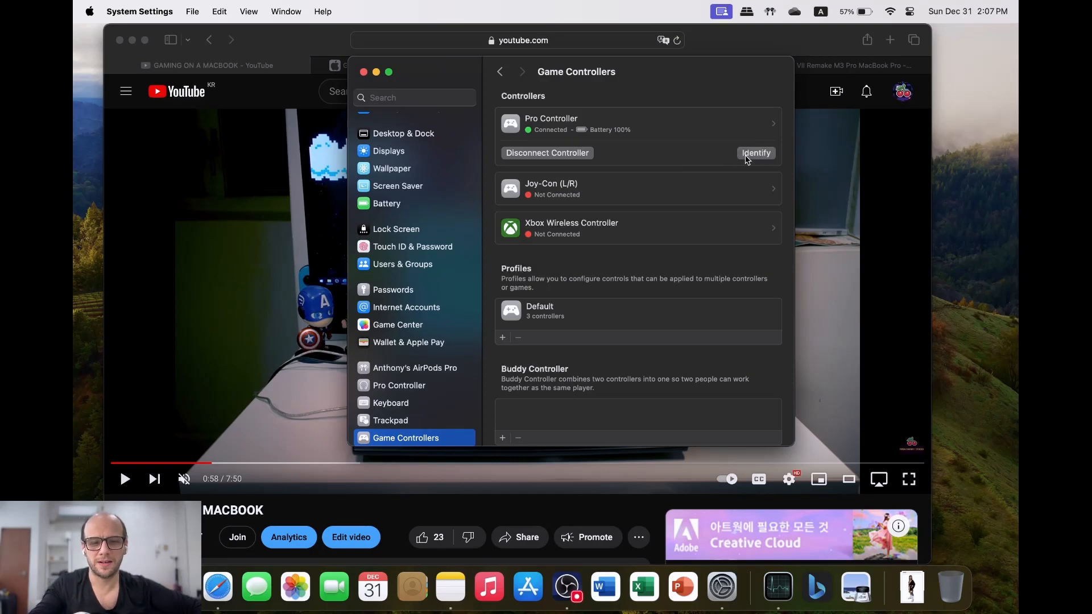
{"action": "mouse_move", "coordinate": [633, 225]}
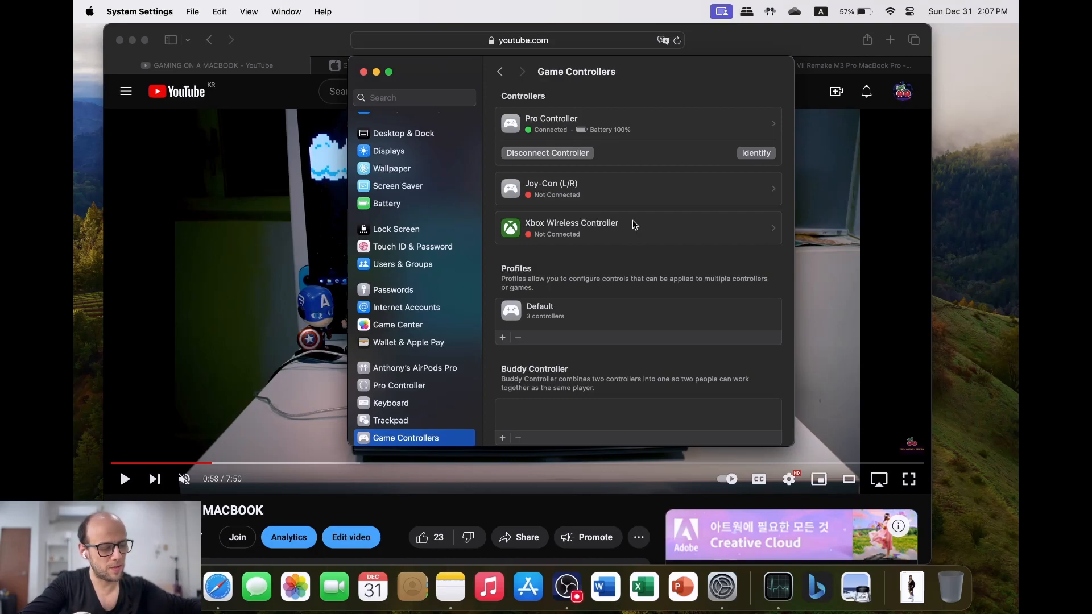
{"action": "left_click", "coordinate": [391, 192]}
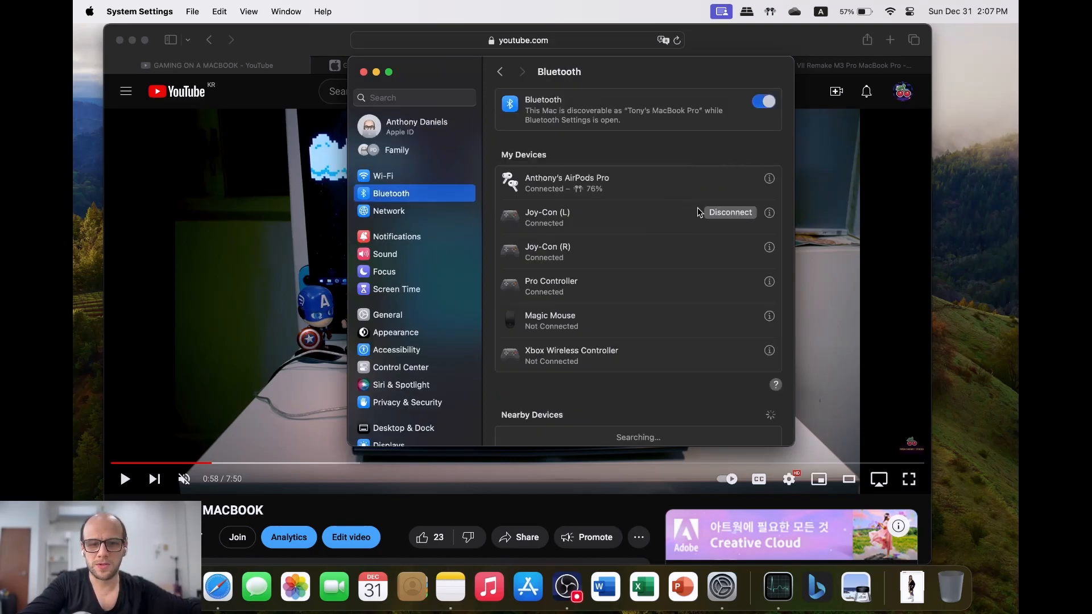
- Open and close the device details for Joy-Con (L), then Joy-Con (R)
{"action": "left_click", "coordinate": [769, 212]}
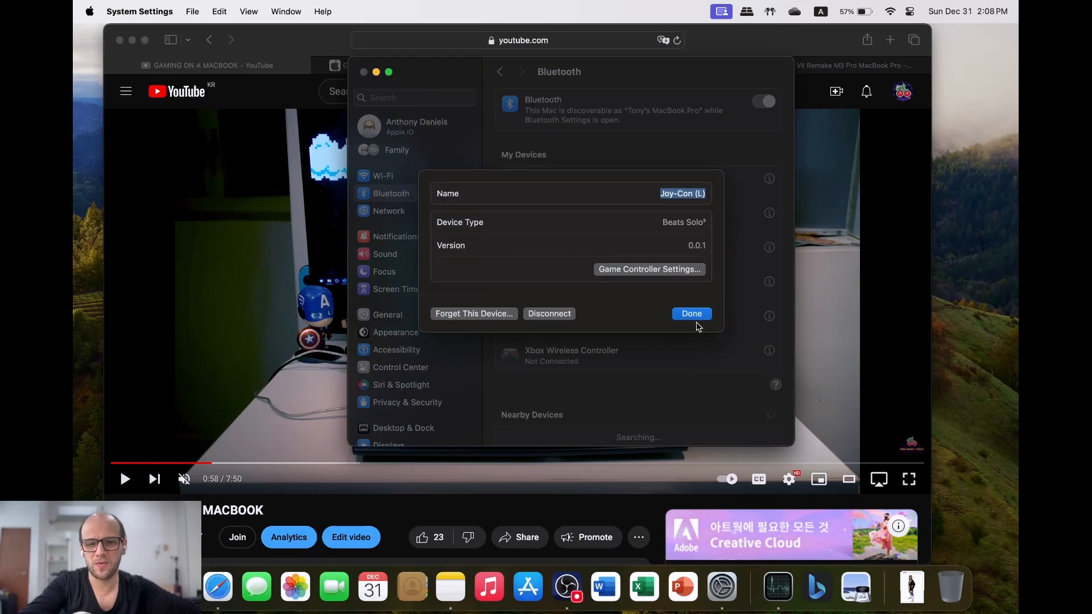
{"action": "left_click", "coordinate": [691, 313]}
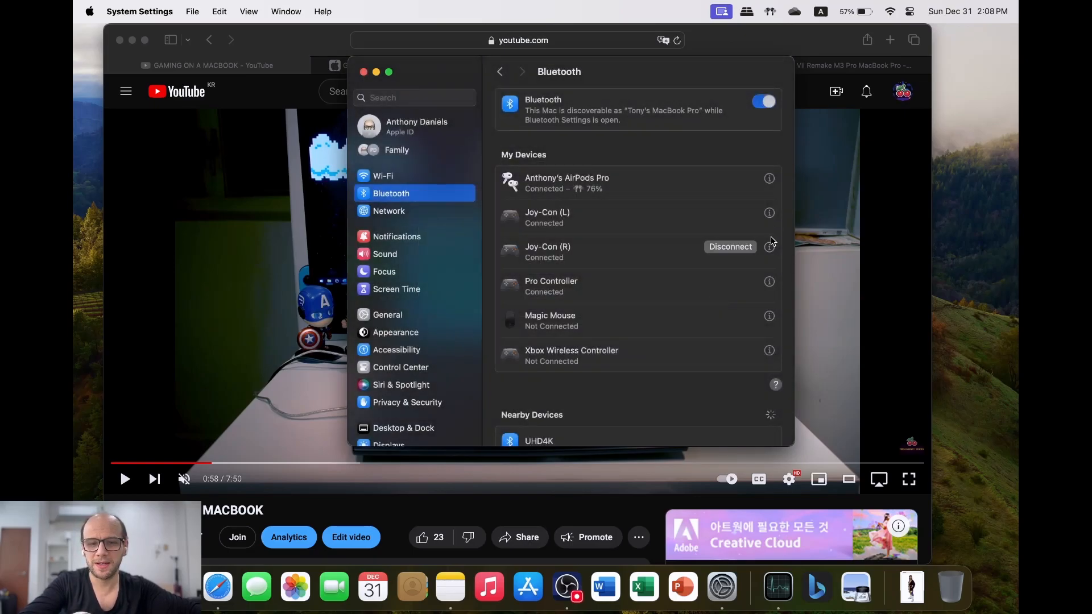
{"action": "left_click", "coordinate": [769, 248]}
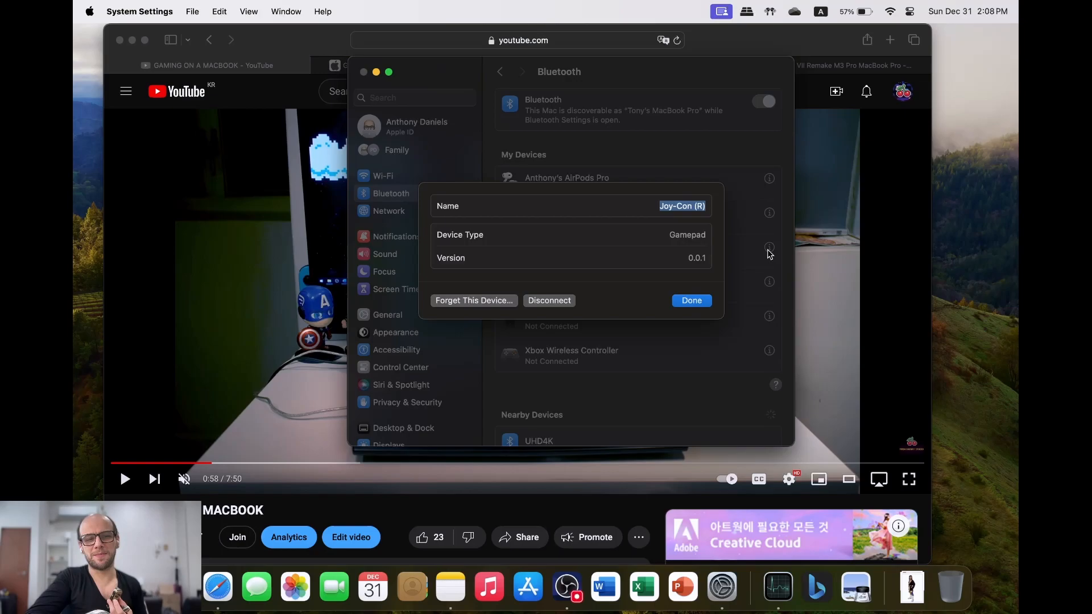
{"action": "left_click", "coordinate": [691, 300]}
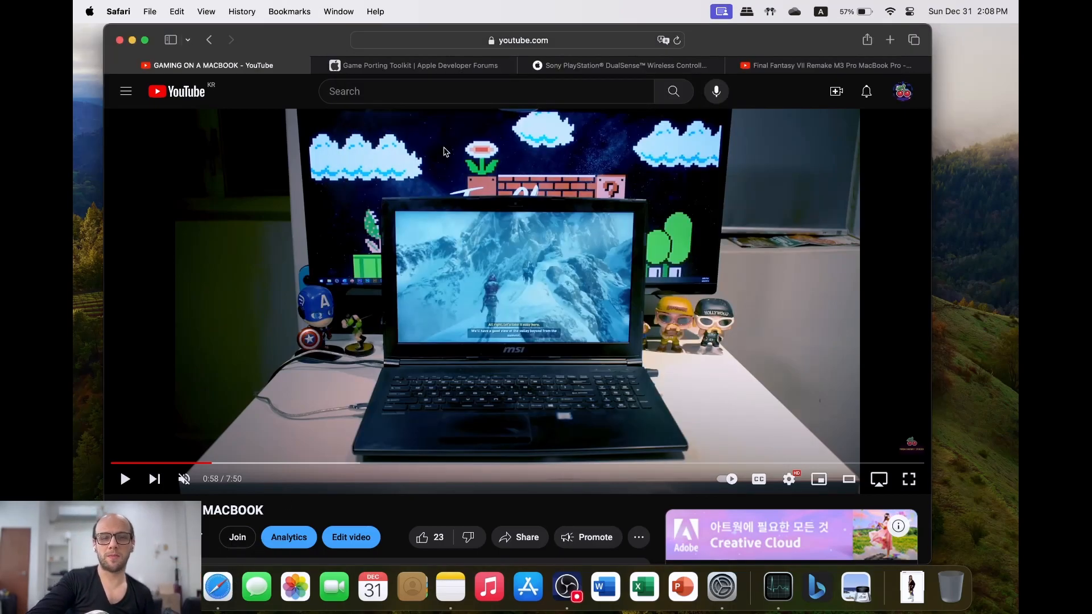
- Show the Apple Store page for the Sony PlayStation DualSense controller
{"action": "left_click", "coordinate": [620, 65]}
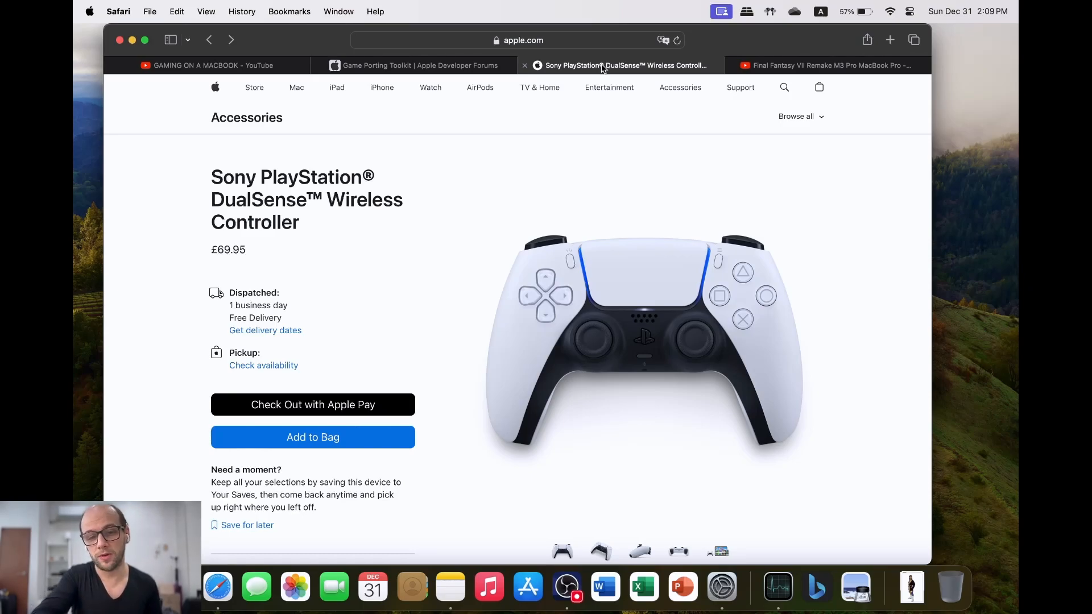
{"action": "mouse_move", "coordinate": [582, 447]}
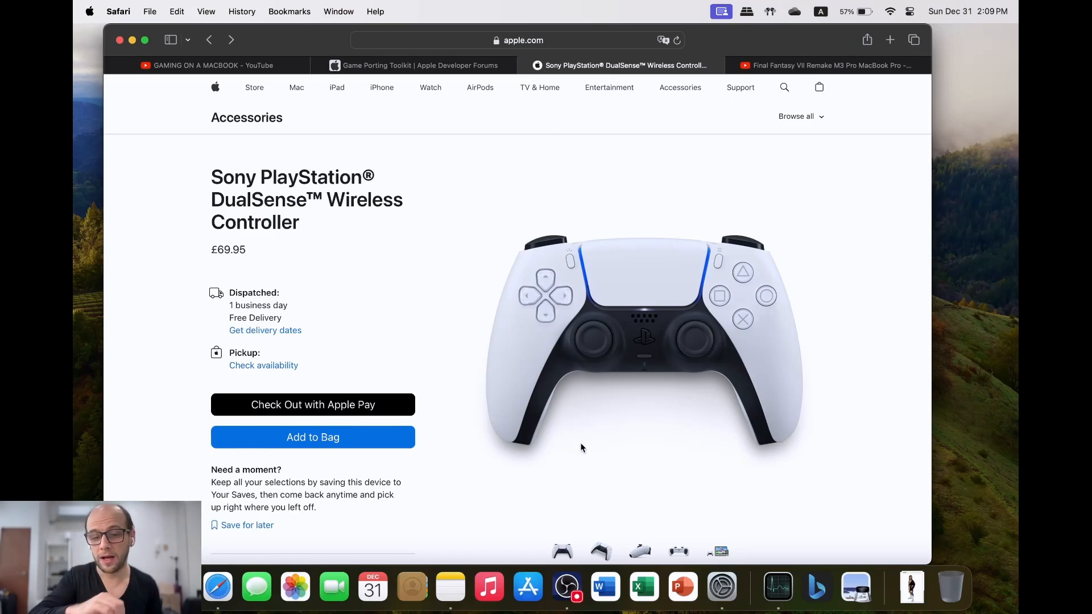
{"action": "mouse_move", "coordinate": [785, 85]}
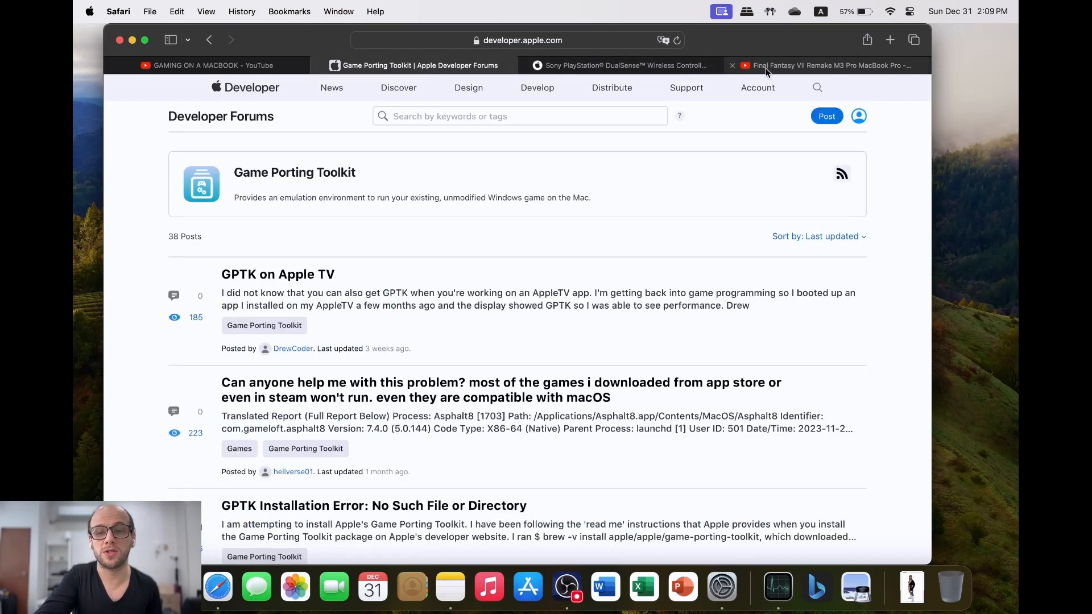
- Bring the Final Fantasy VII Remake MacBook Pro YouTube video to the front
{"action": "left_click", "coordinate": [822, 65]}
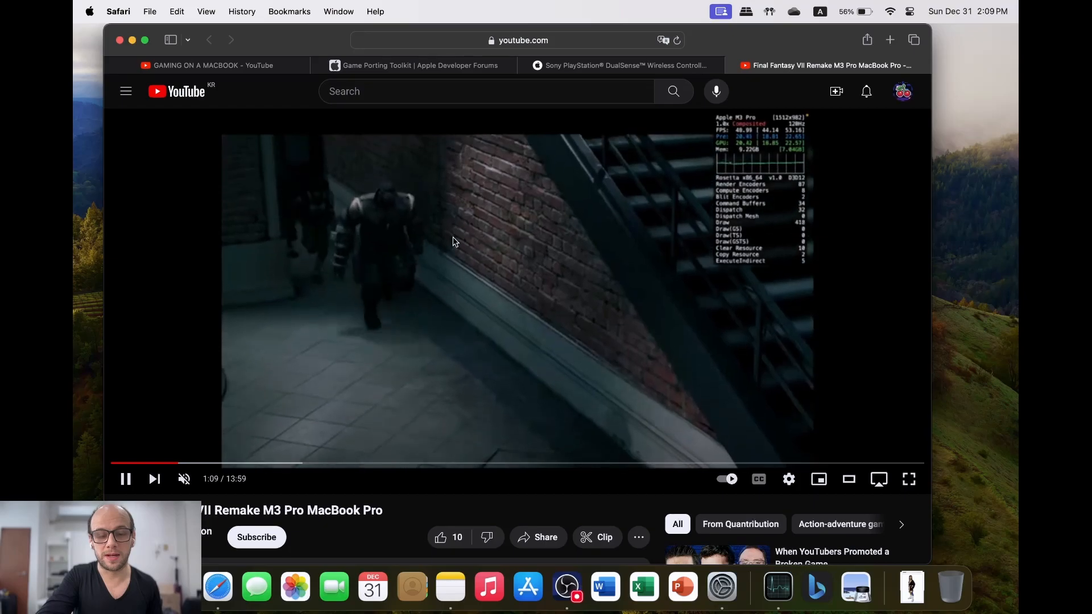